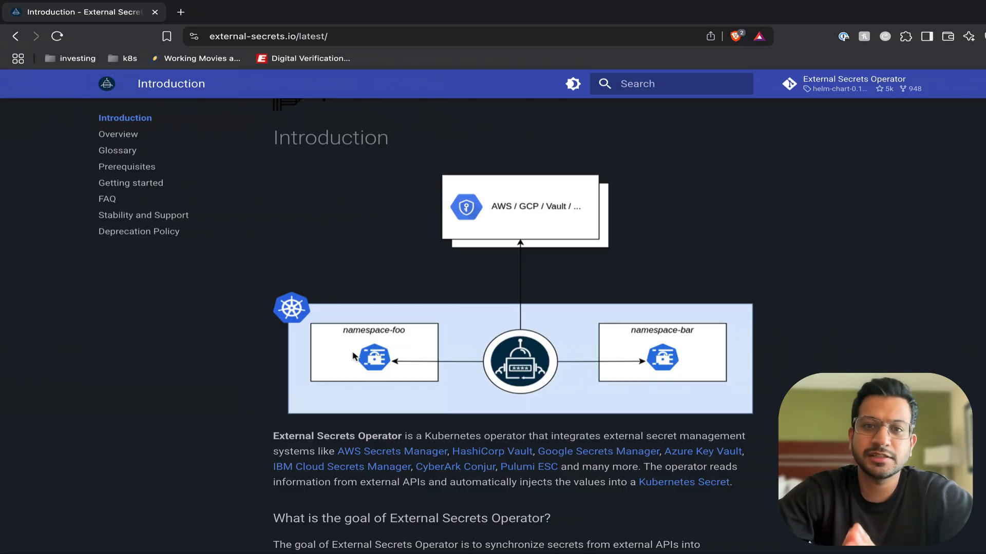
pyautogui.moveTo(451, 334)
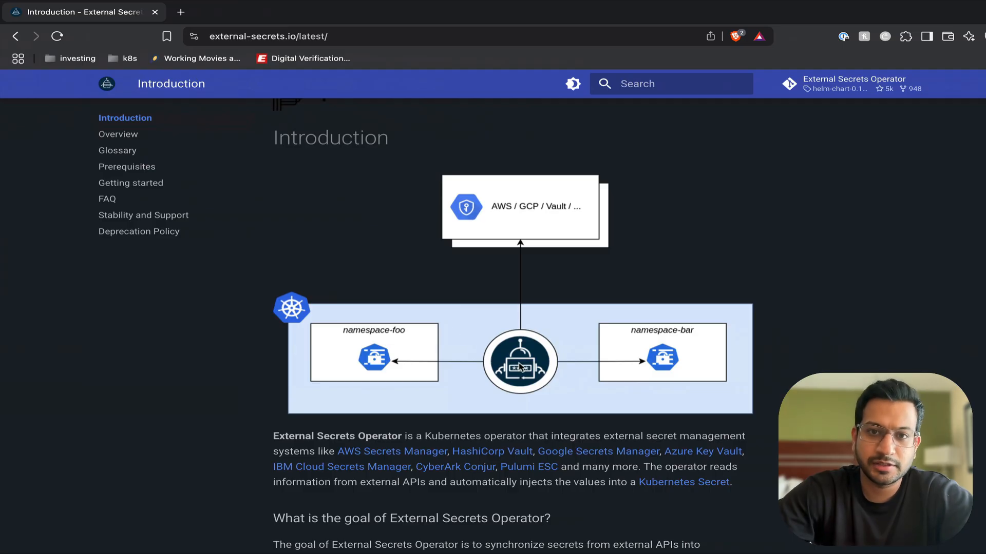
pyautogui.moveTo(521, 315)
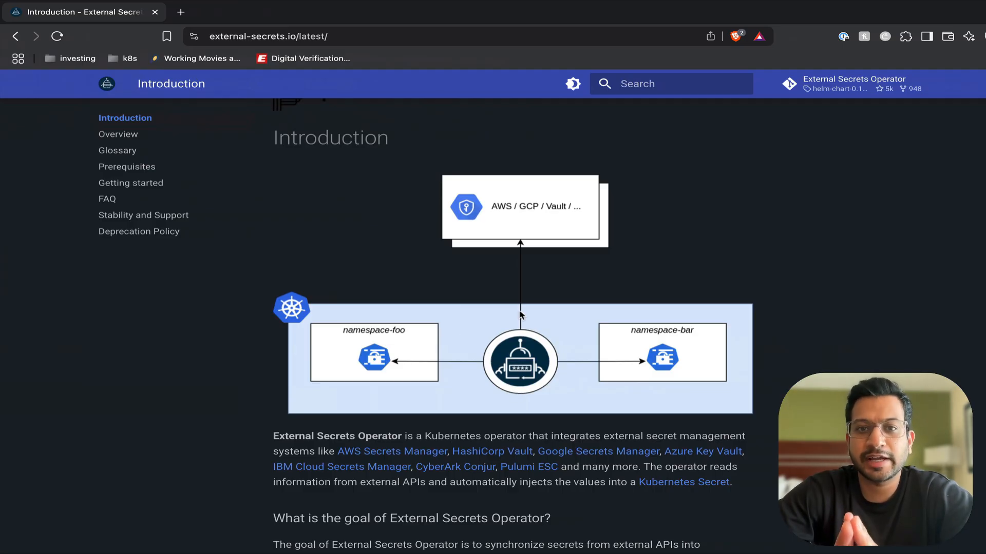
pyautogui.moveTo(517, 212)
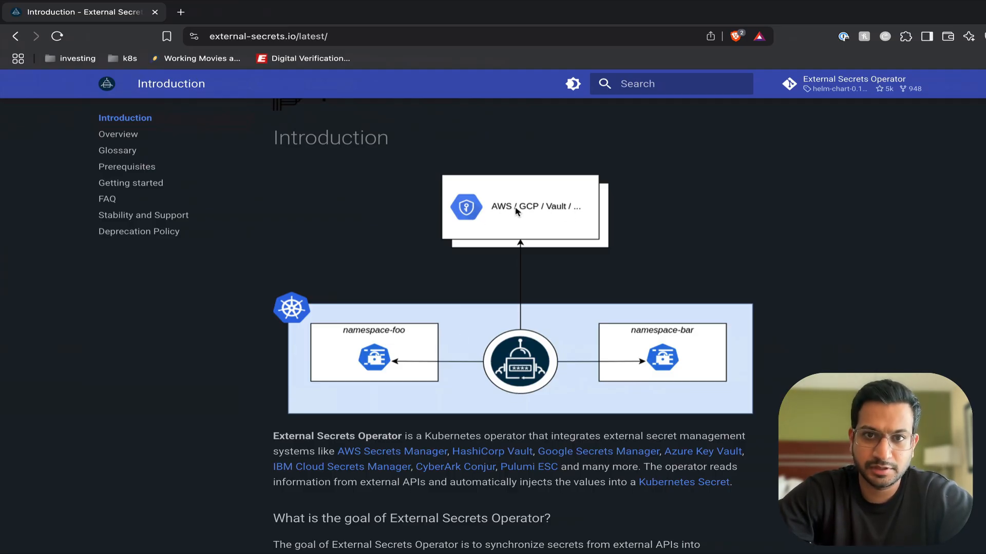
pyautogui.moveTo(546, 225)
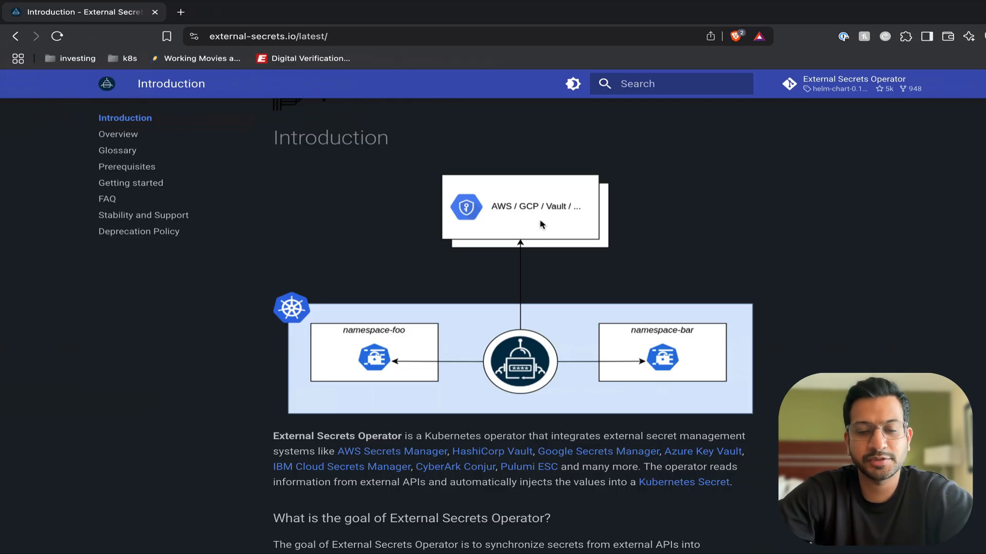
pyautogui.moveTo(506, 323)
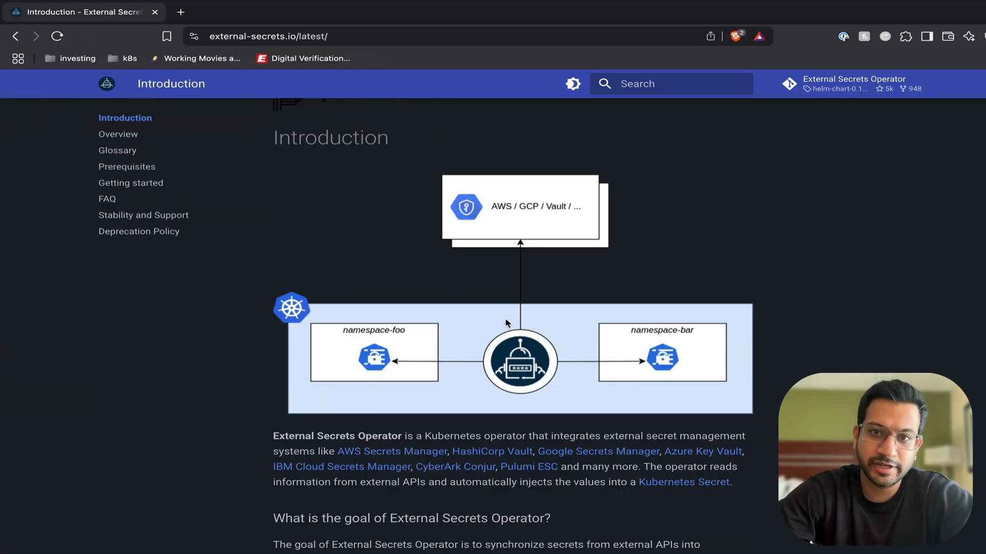
pyautogui.moveTo(396, 339)
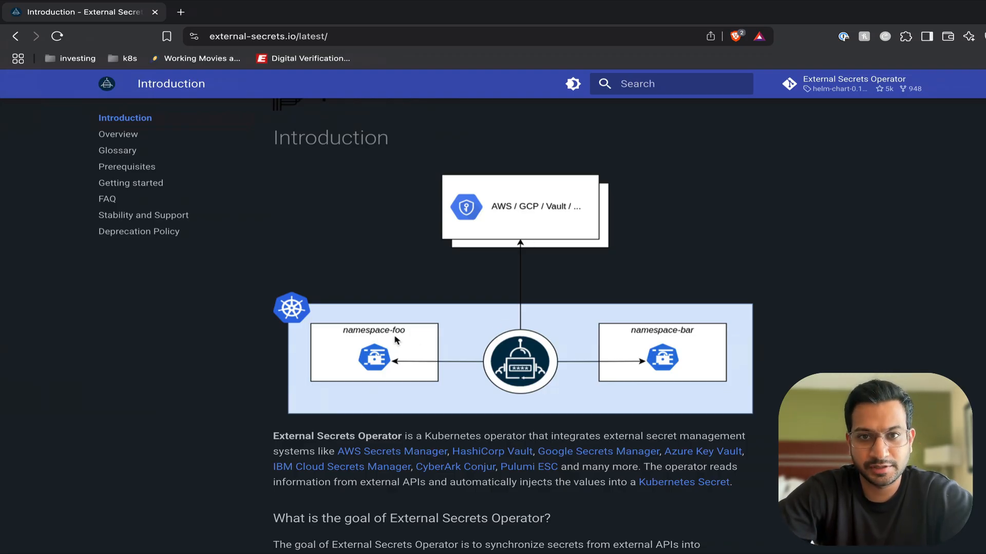
pyautogui.moveTo(688, 341)
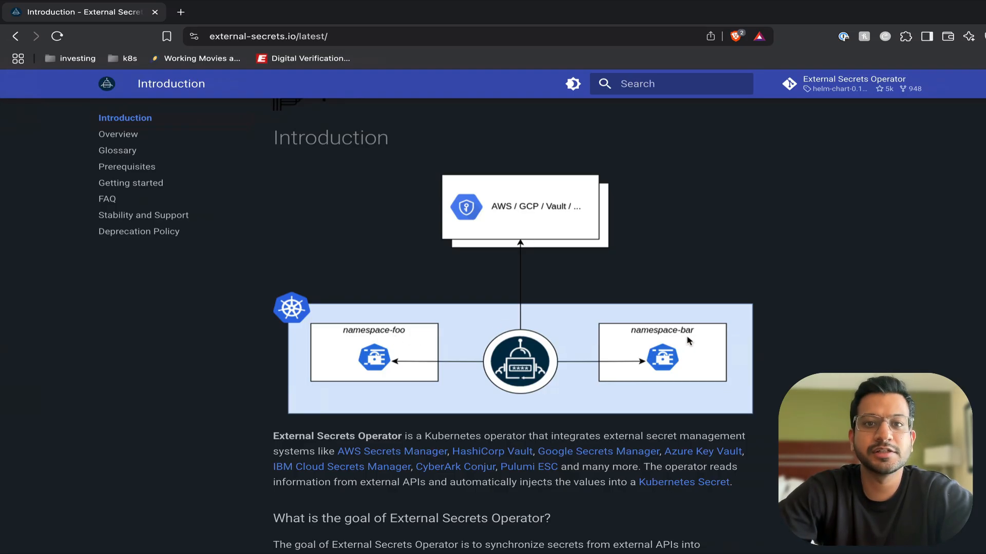
pyautogui.moveTo(589, 396)
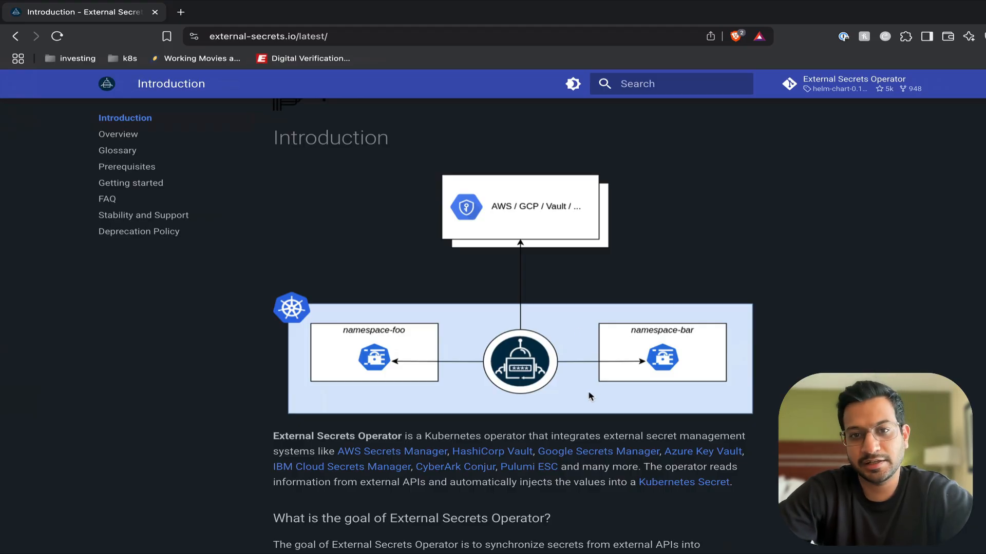
# Bring up the Azure Portal key vault's Secrets list showing db-password and db-username
pyautogui.scroll(-3)
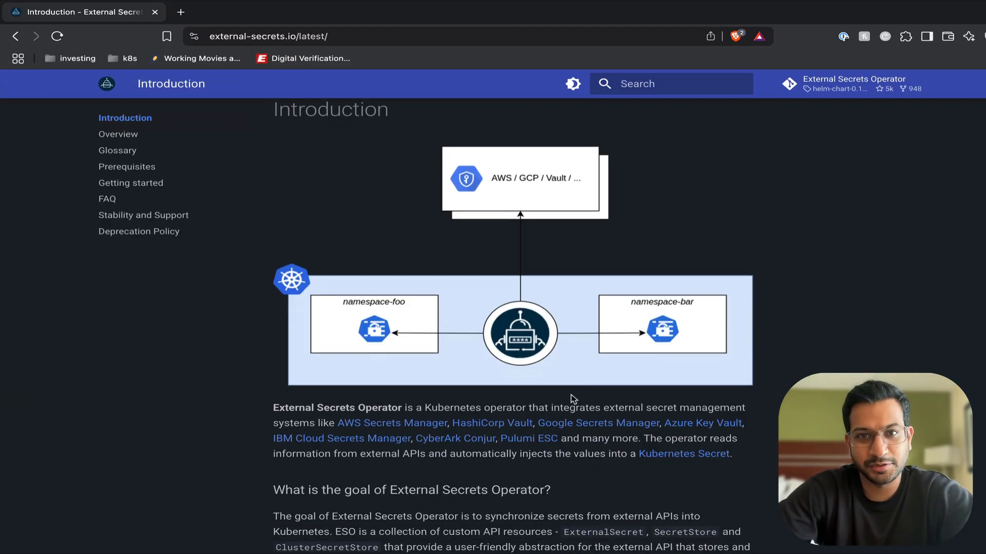
pyautogui.scroll(-3)
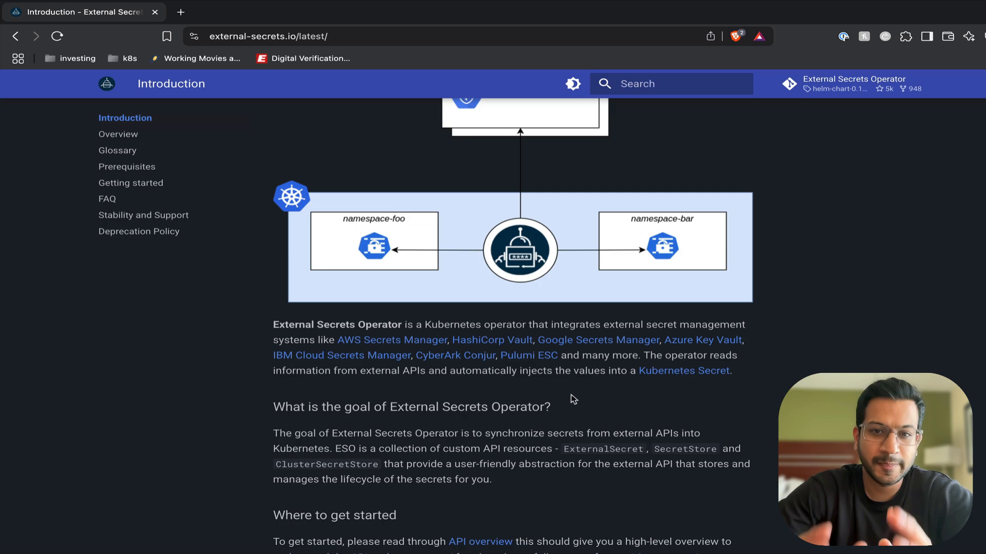
pyautogui.scroll(-3)
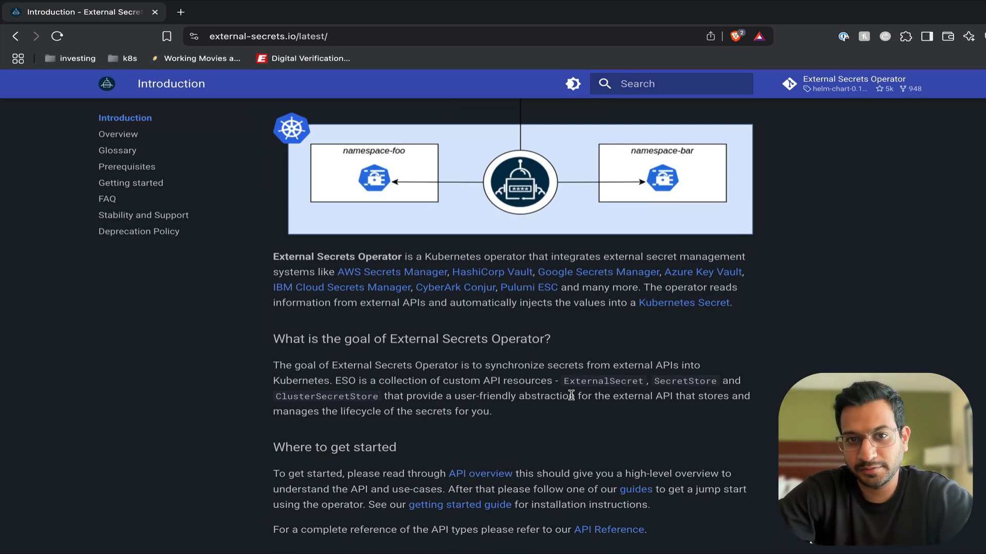
pyautogui.click(235, 16)
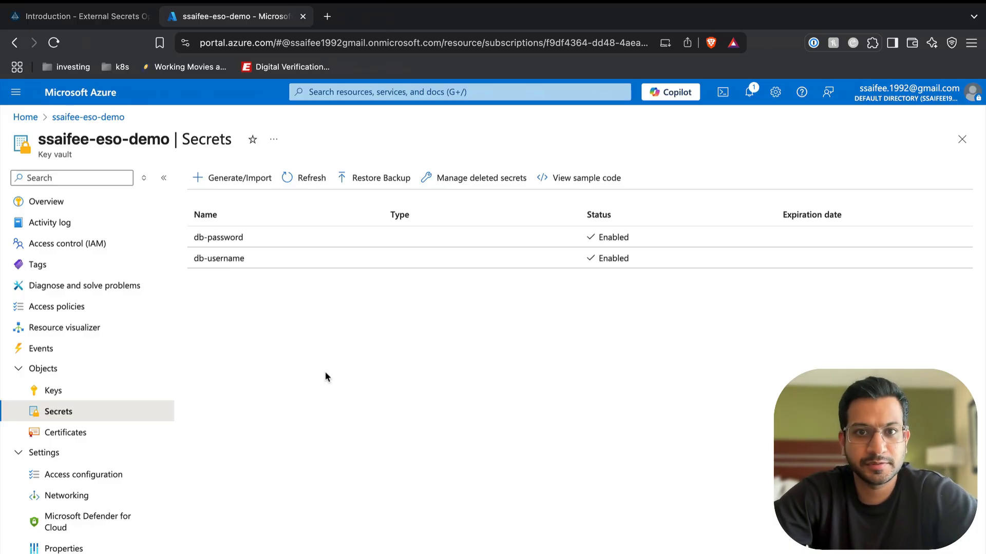
pyautogui.moveTo(230, 260)
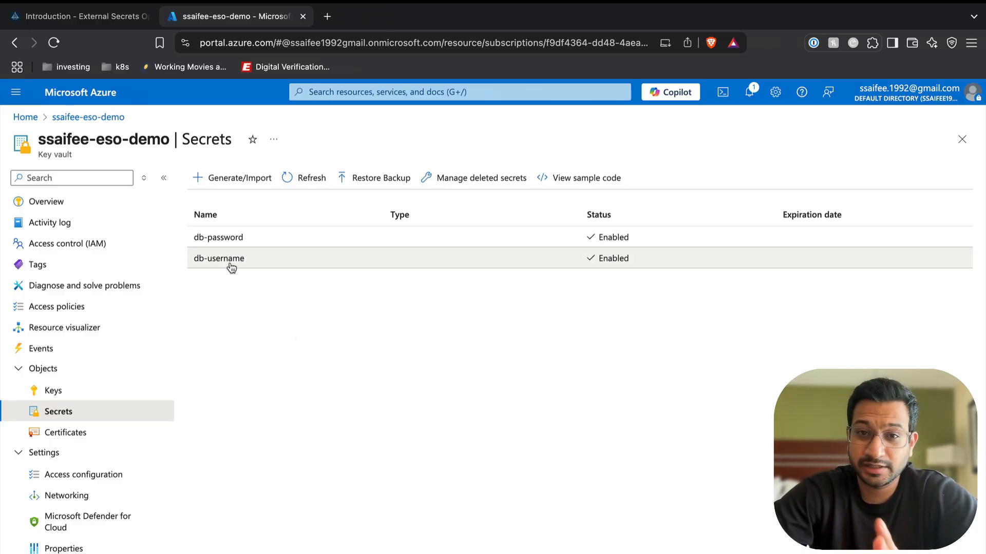
pyautogui.moveTo(276, 263)
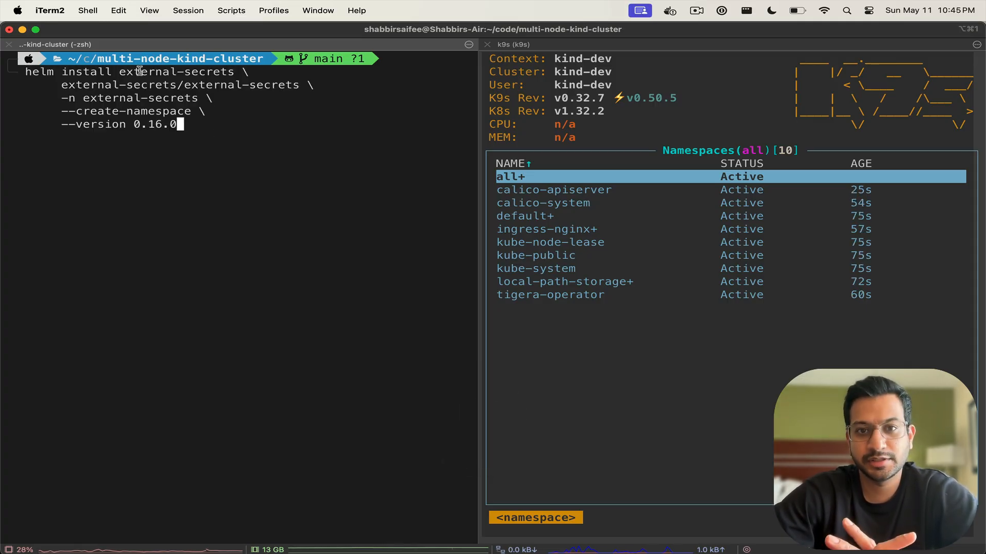
# Run the helm install of External Secrets 0.16.0 into a new external-secrets namespace
pyautogui.press('Return')
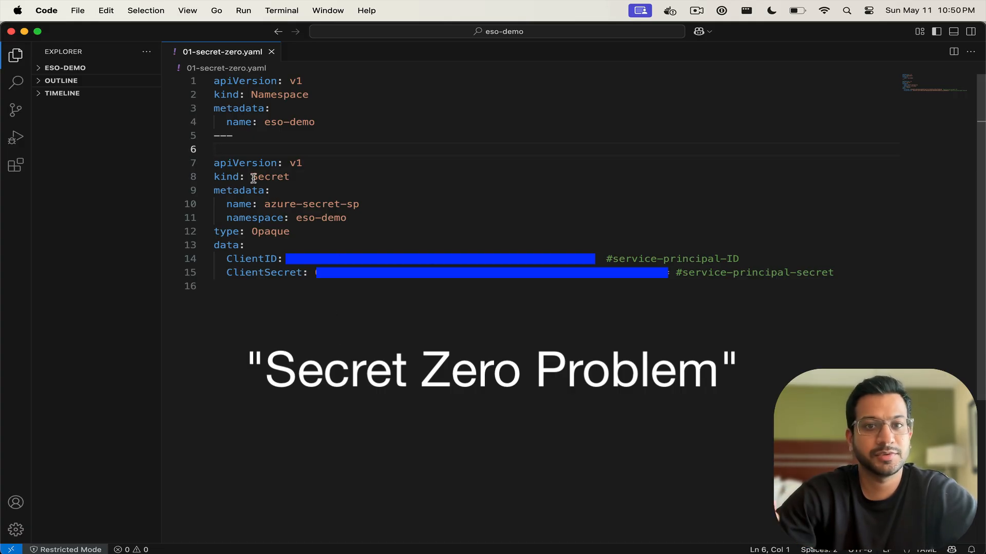
# Highlight the ClientSecret field in 01-secret-zero.yaml
pyautogui.doubleClick(311, 203)
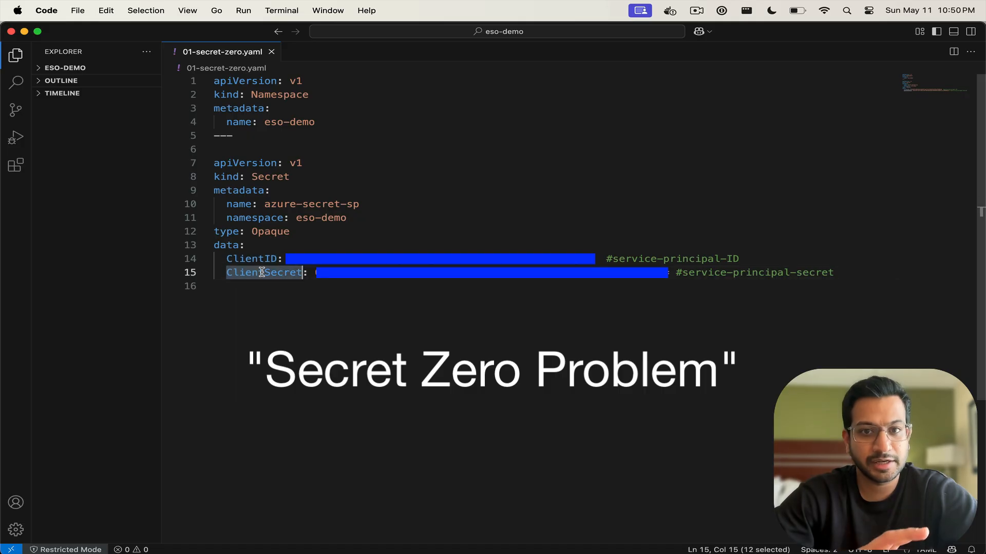
pyautogui.moveTo(268, 295)
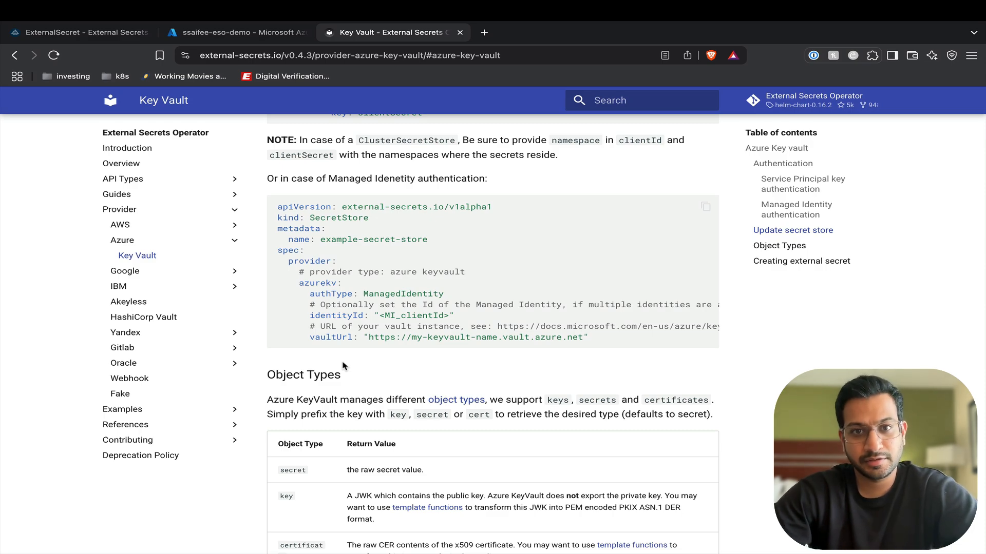
pyautogui.moveTo(358, 325)
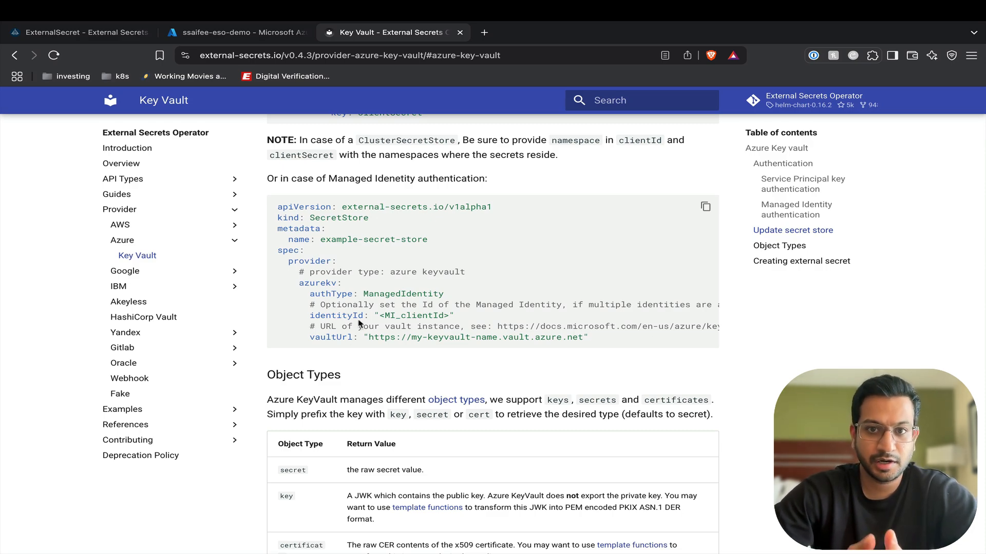
pyautogui.moveTo(280, 286)
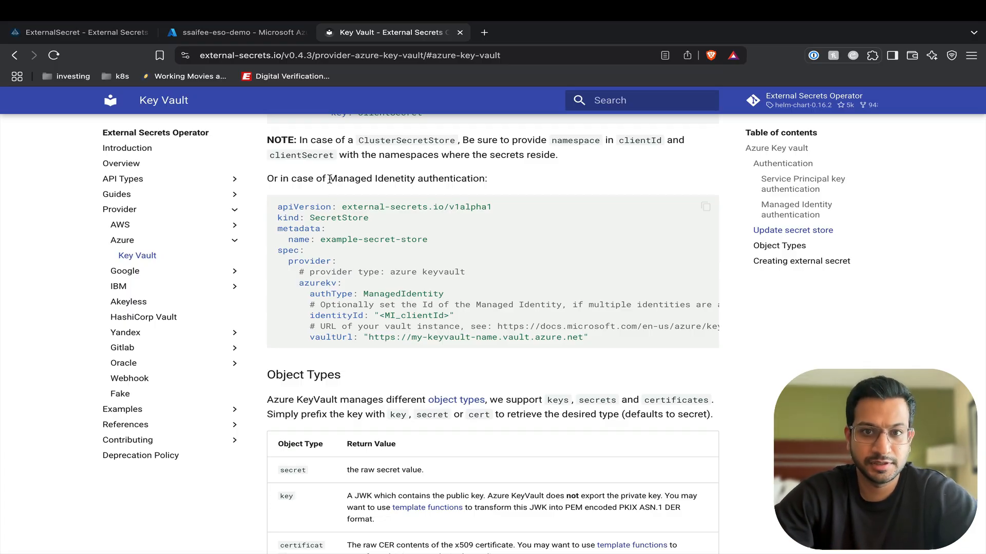
# Highlight the Managed Identity authentication option on the Azure Key Vault provider docs page
pyautogui.doubleClick(370, 179)
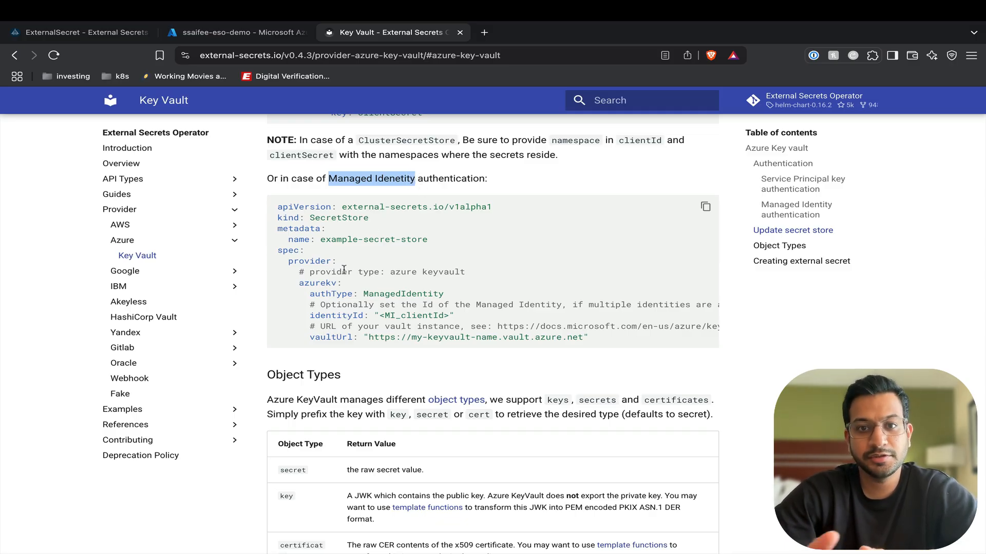
pyautogui.doubleClick(319, 283)
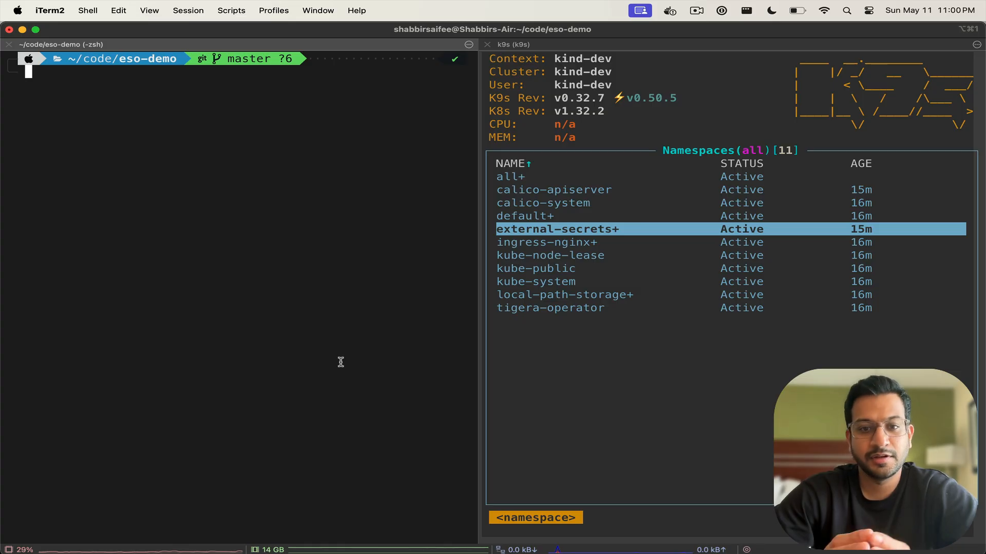
# Apply 01-secret-zero.yaml with kubectl to create eso-demo and the azure-secret-sp secret
pyautogui.write('kubectl apply -f 01-secret-zero.yaml')
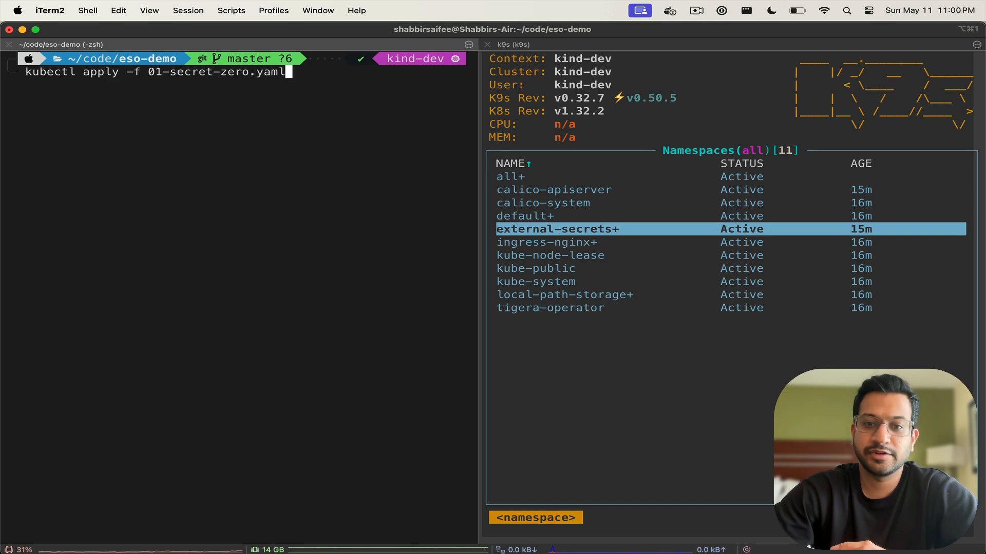
pyautogui.press('Return')
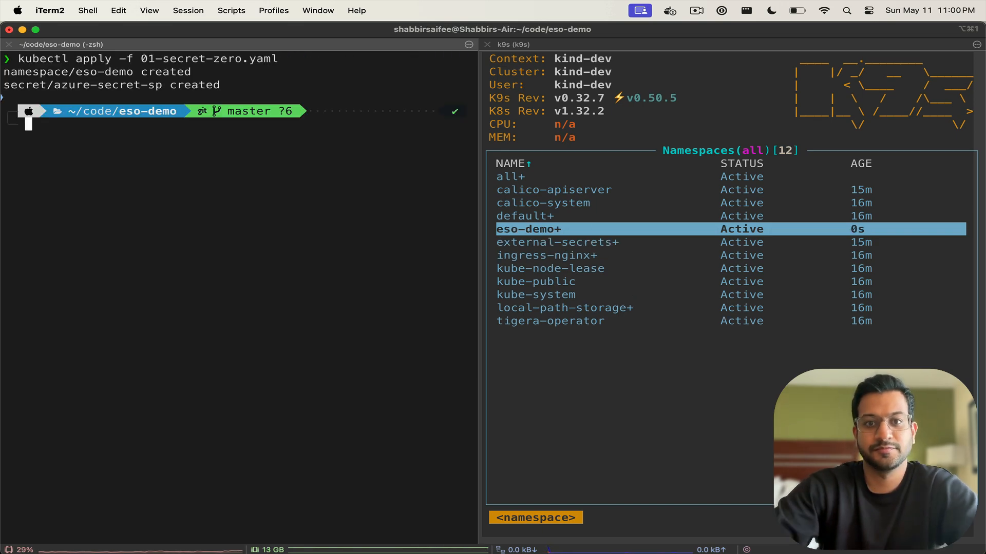
pyautogui.press('Return')
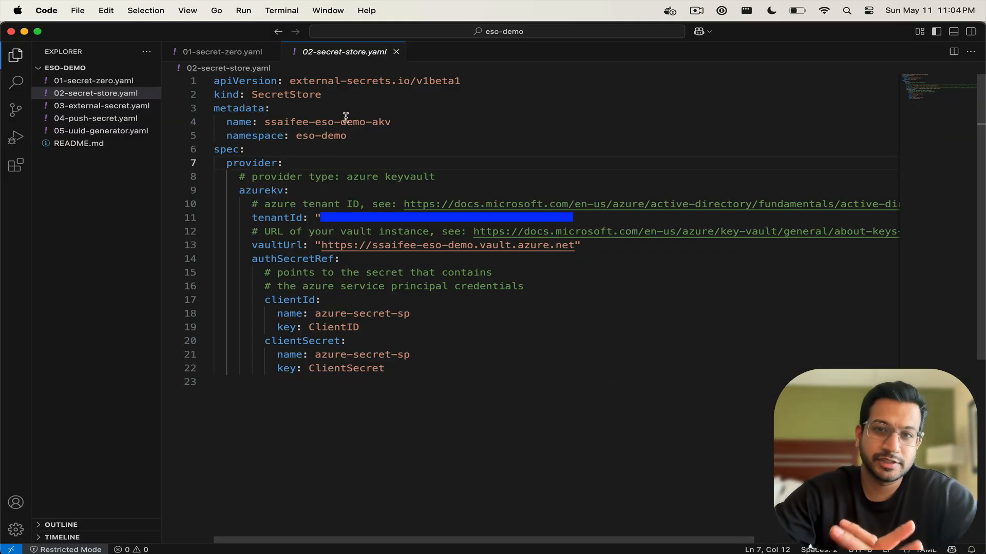
# Highlight the SecretStore kind and the clientSecret reference in 02-secret-store.yaml
pyautogui.doubleClick(286, 95)
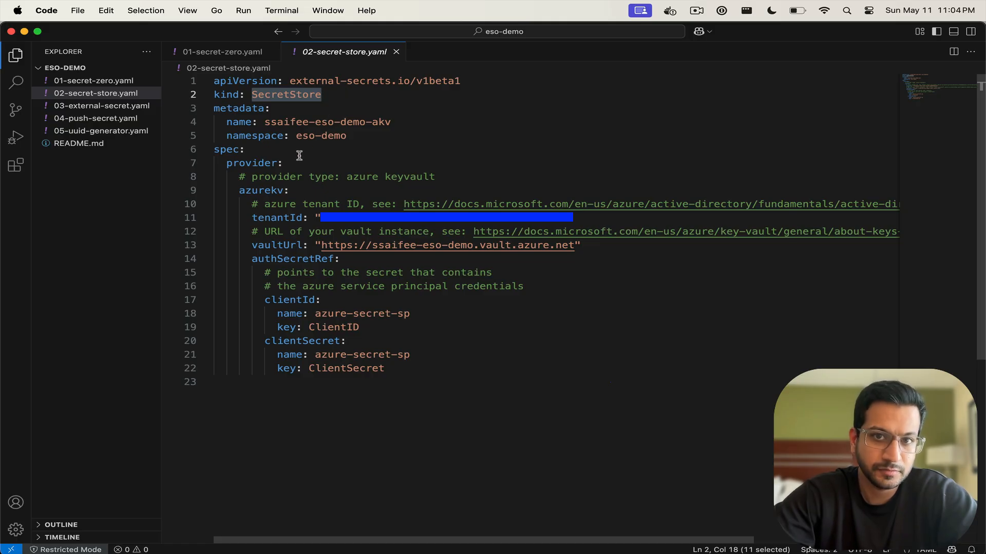
pyautogui.moveTo(247, 187)
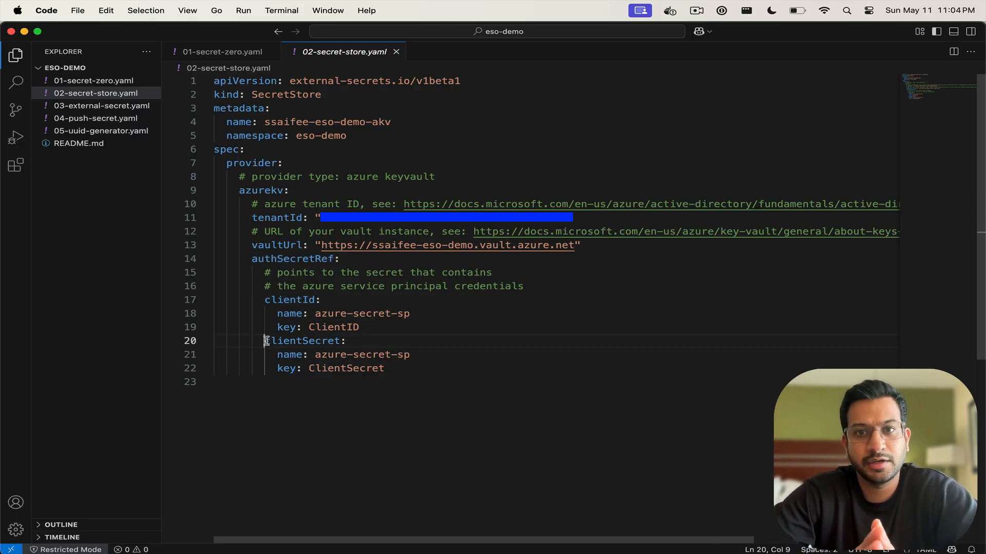
pyautogui.doubleClick(305, 341)
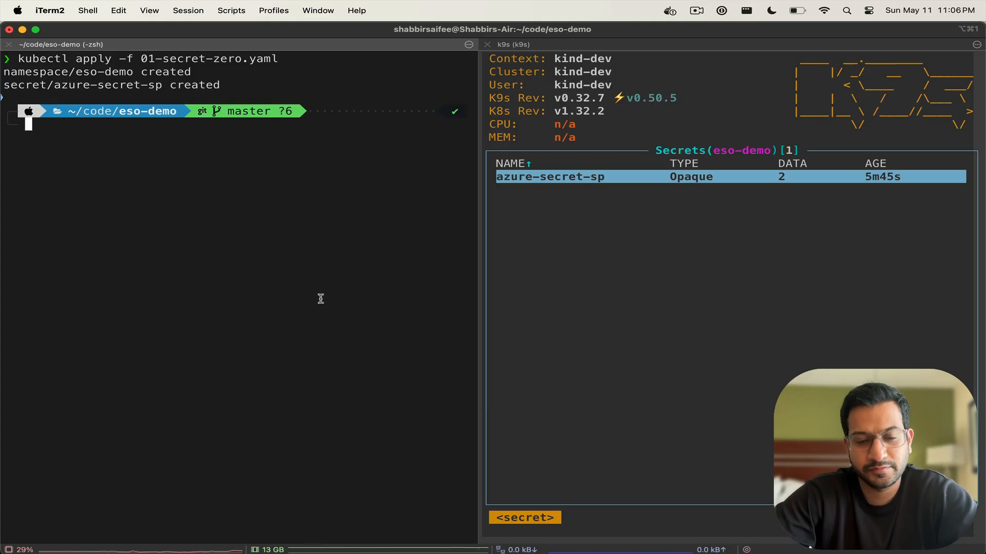
# Enter kubectl apply -f 02-secret-store.yaml in the left terminal pane
pyautogui.write('kubectl apply -f 02-secret-store.yaml')
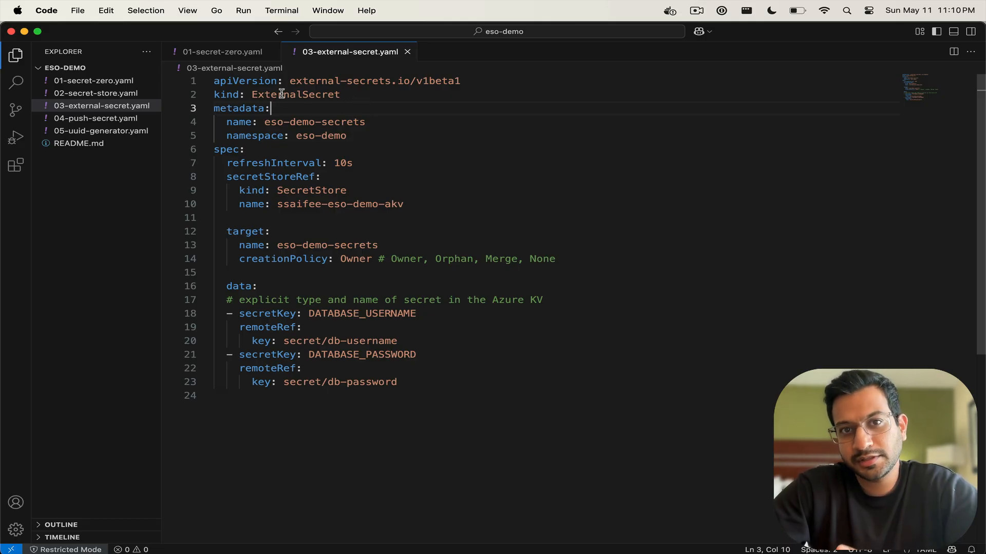
pyautogui.doubleClick(294, 95)
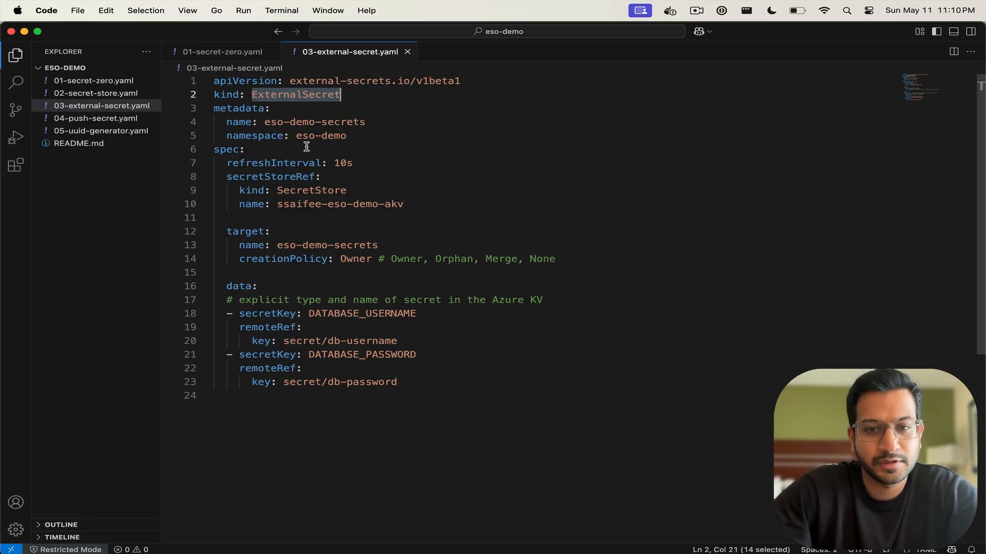
pyautogui.moveTo(359, 163)
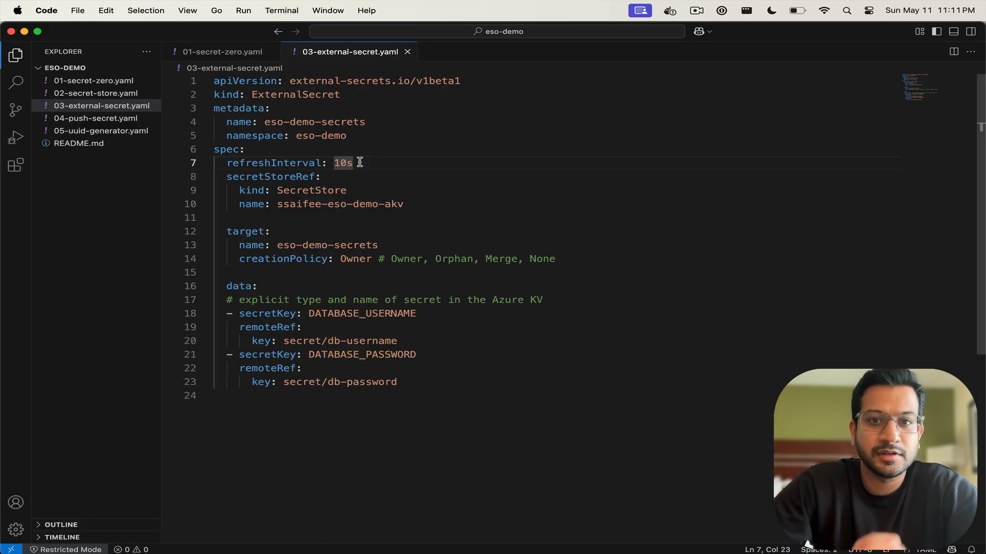
pyautogui.moveTo(352, 170)
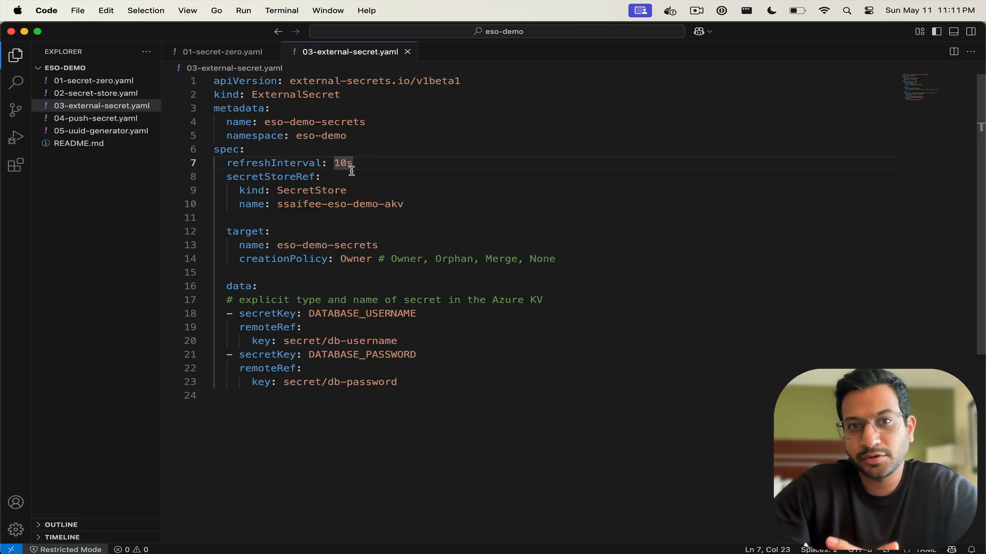
pyautogui.click(349, 176)
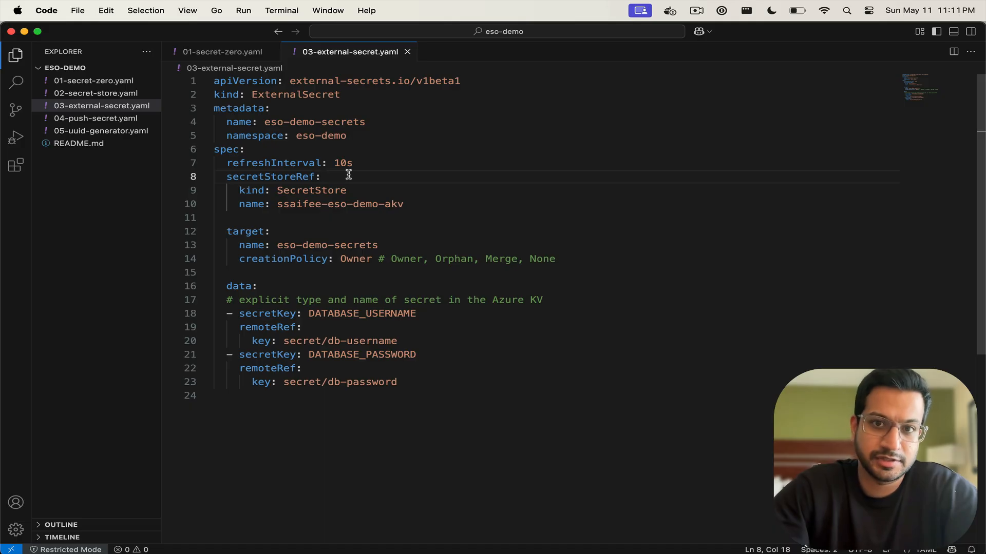
pyautogui.moveTo(349, 188)
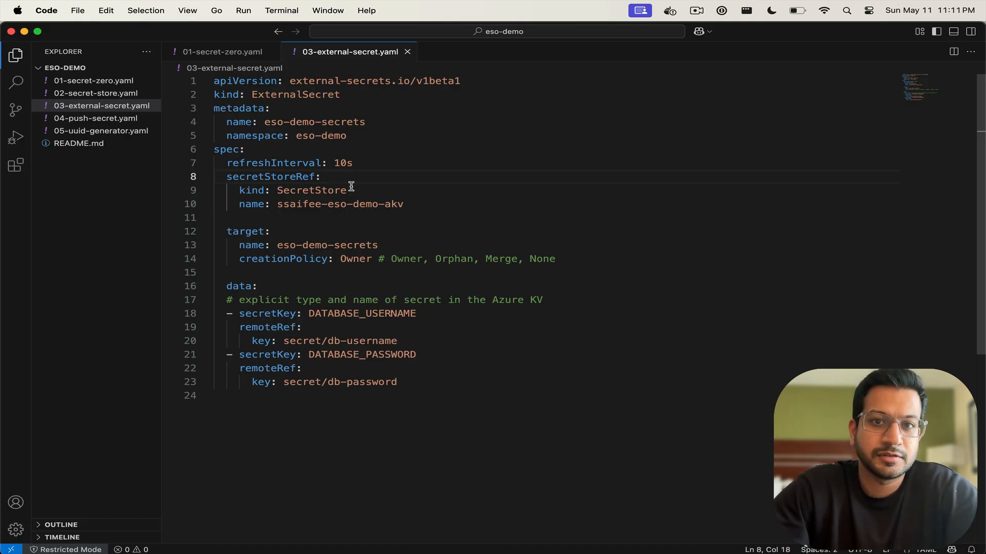
pyautogui.click(280, 244)
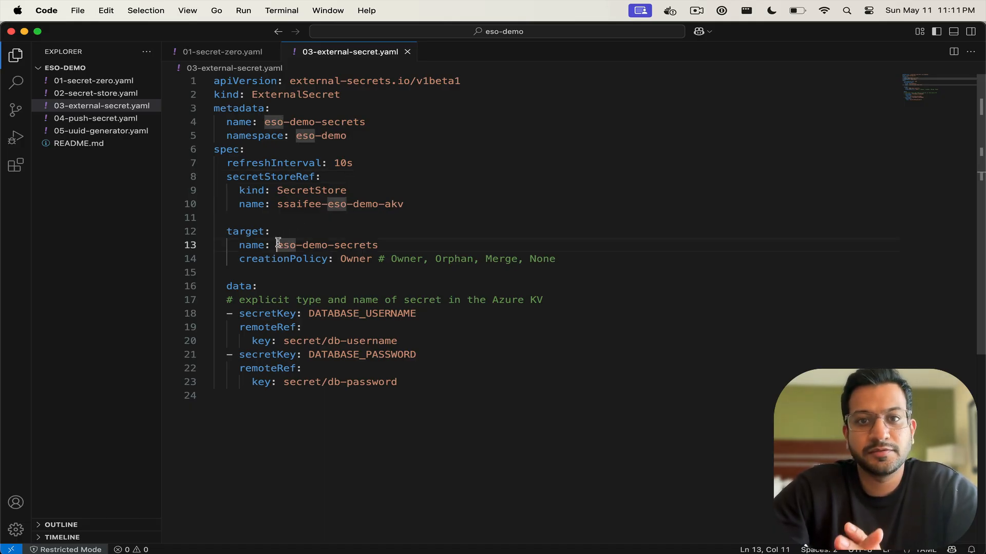
pyautogui.doubleClick(326, 245)
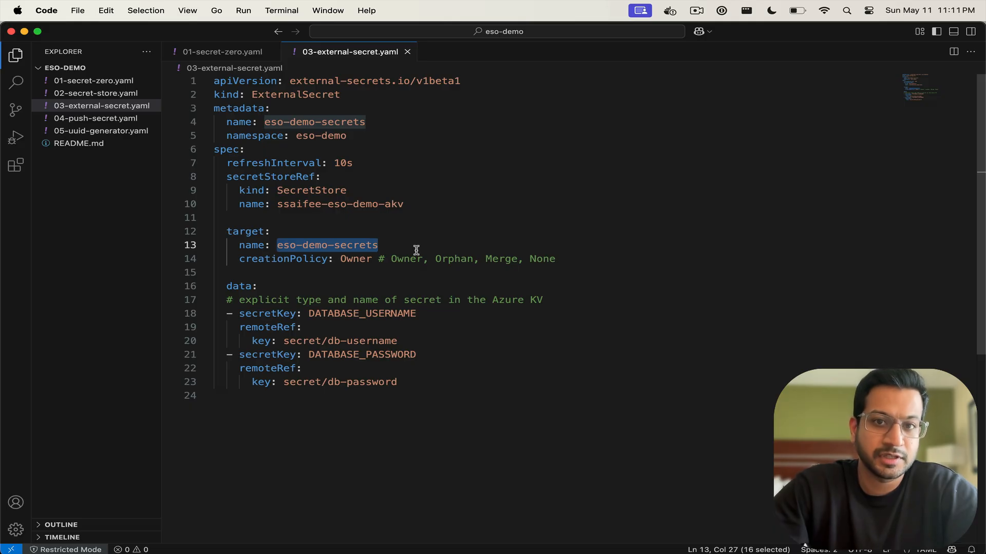
pyautogui.moveTo(552, 252)
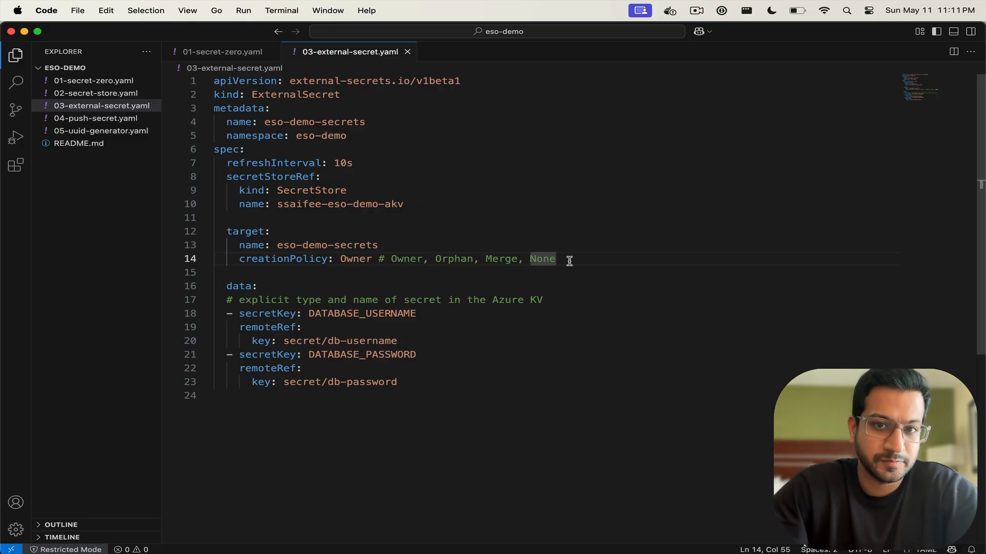
pyautogui.moveTo(437, 282)
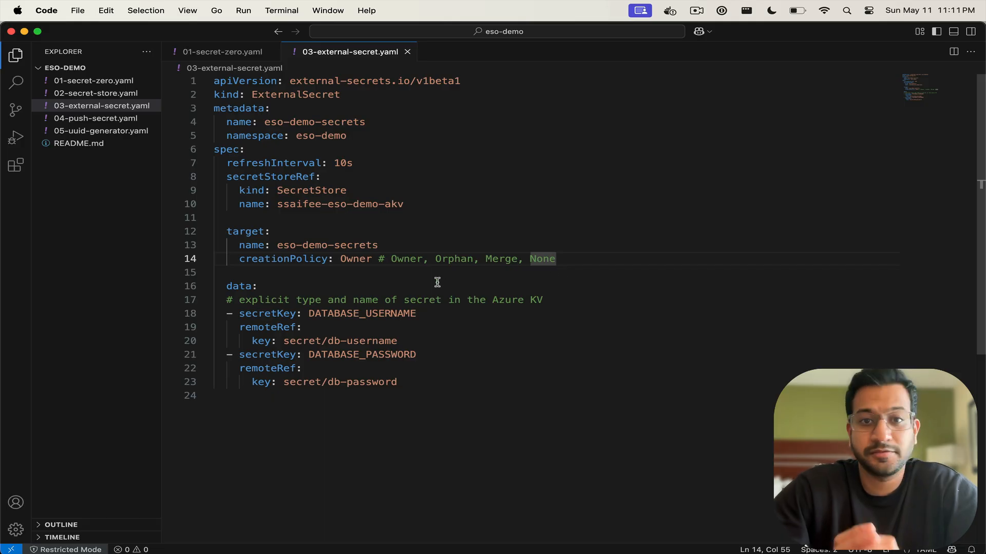
pyautogui.moveTo(307, 313)
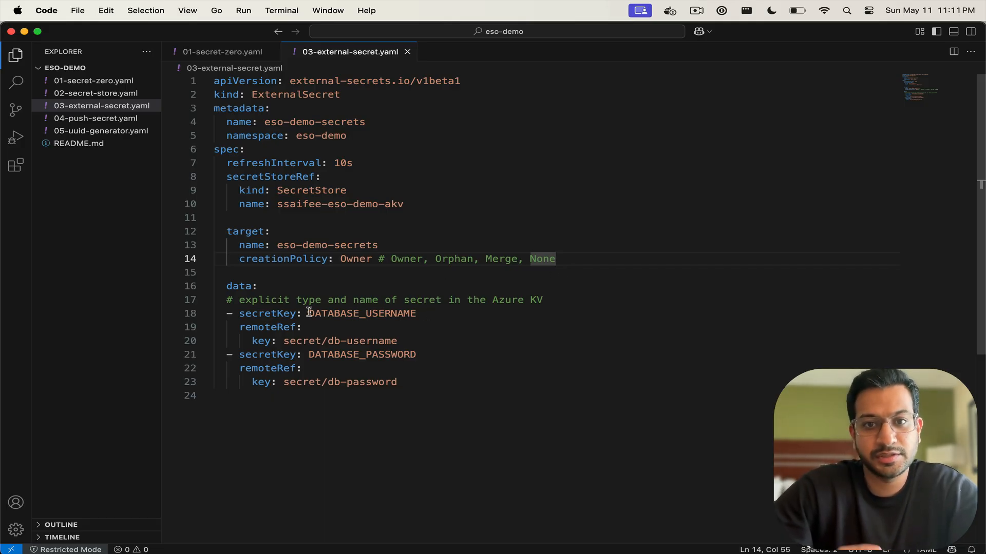
pyautogui.doubleClick(361, 314)
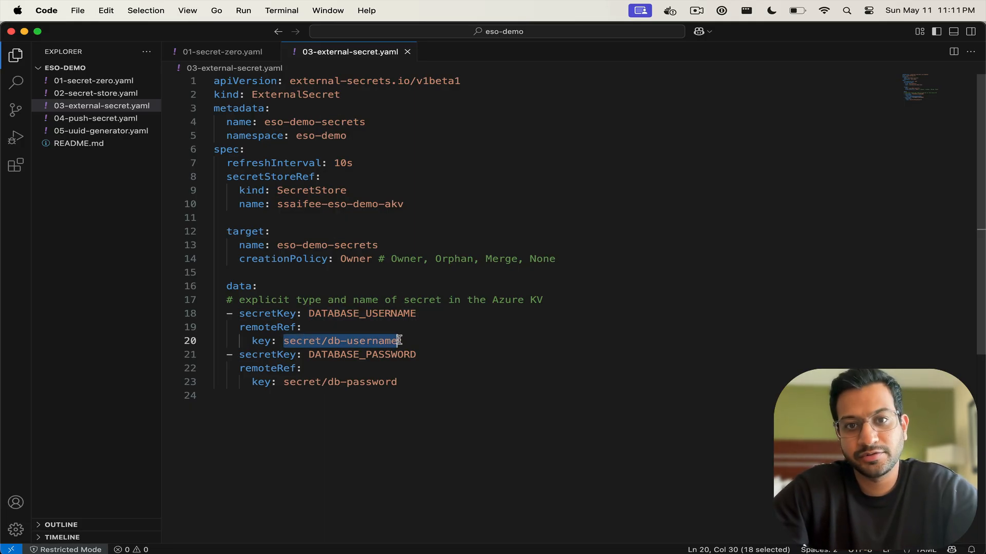
pyautogui.moveTo(308, 308)
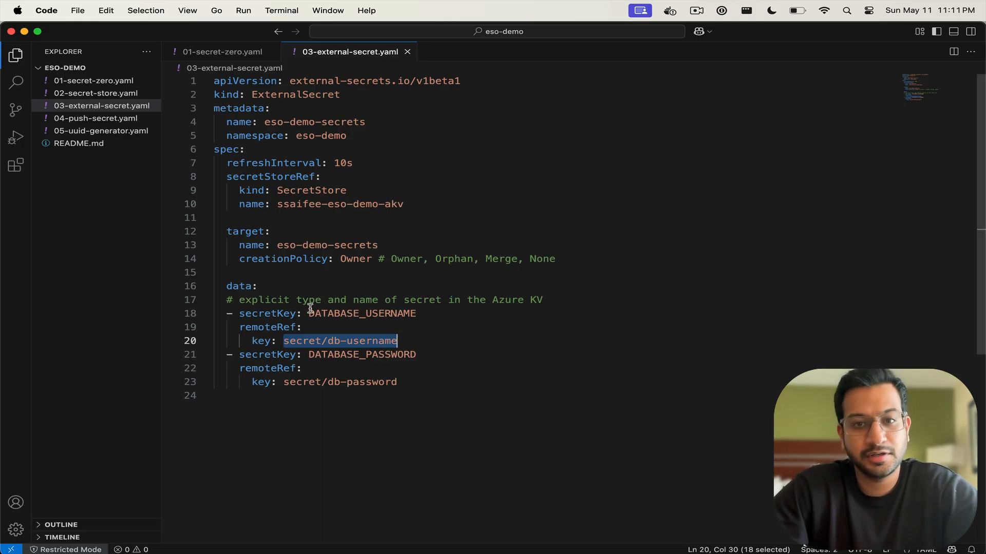
pyautogui.doubleClick(361, 313)
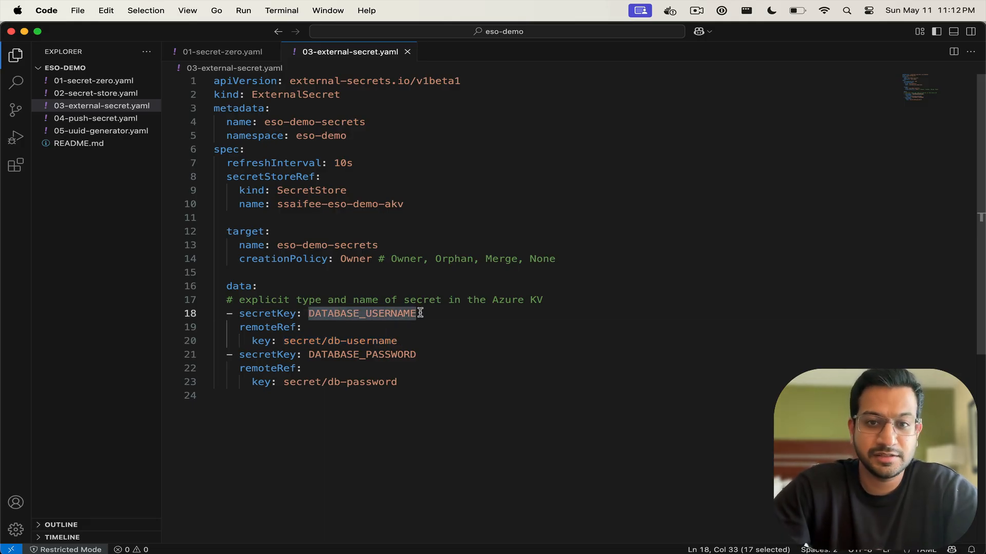
pyautogui.moveTo(440, 321)
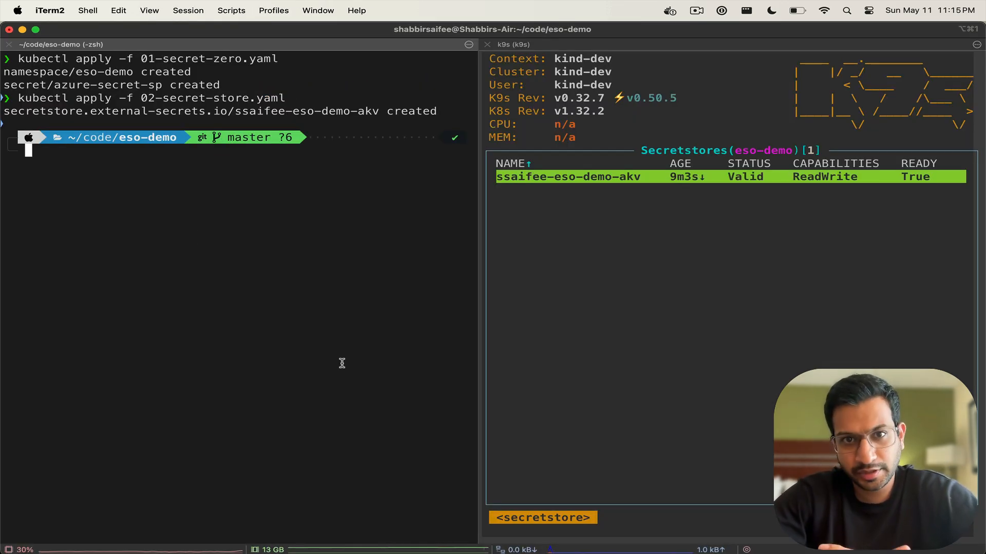
pyautogui.write('kubectl apply -f 03-external-secret.yaml')
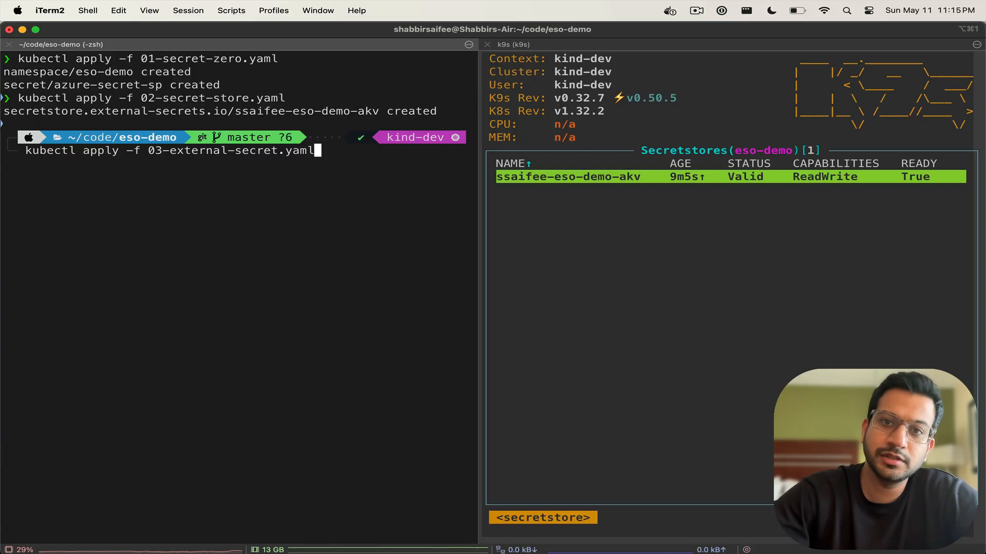
pyautogui.press('Return')
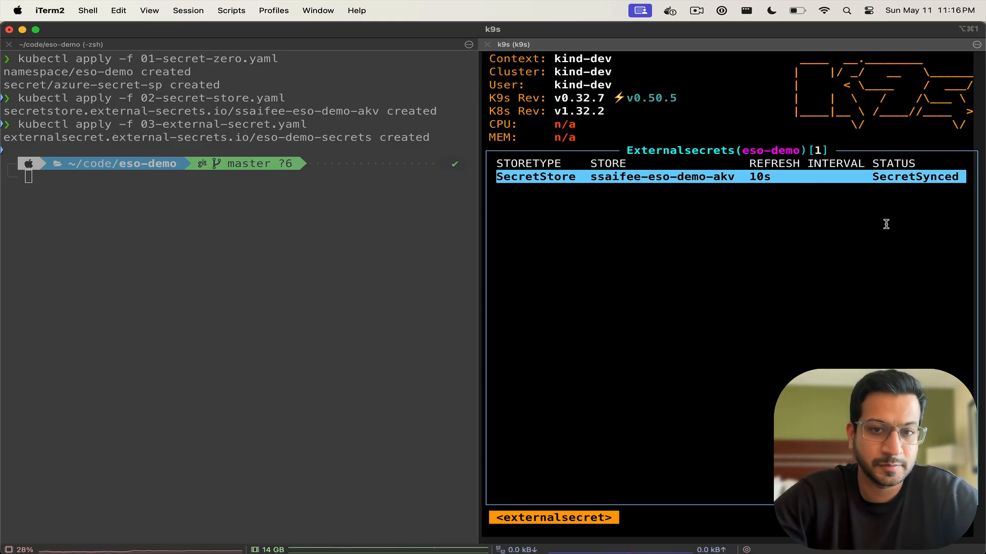
pyautogui.write('secret')
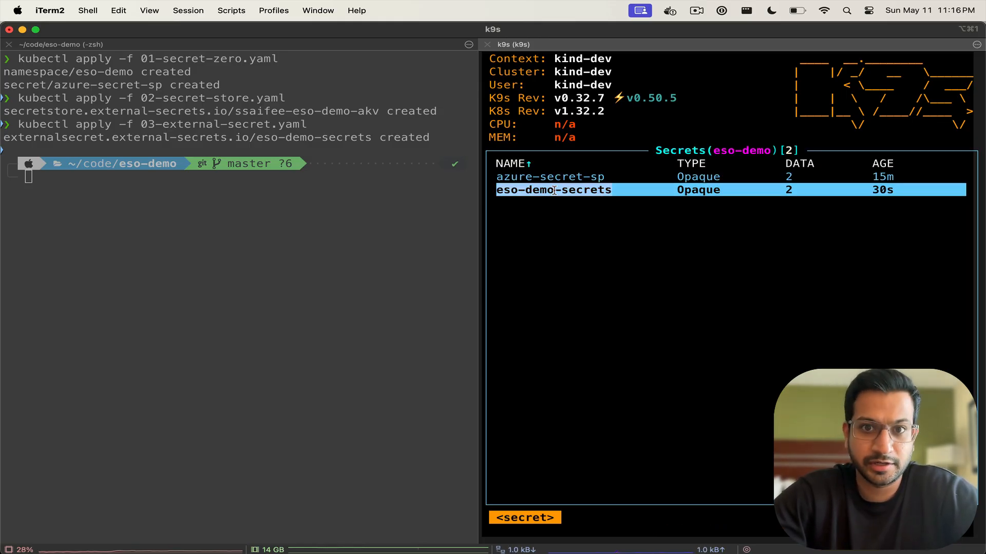
pyautogui.moveTo(568, 221)
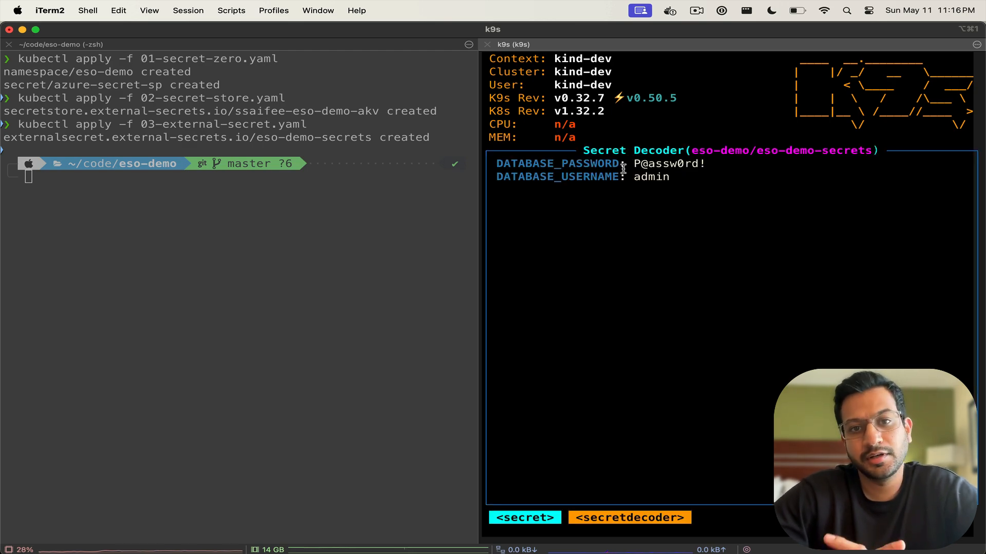
pyautogui.doubleClick(669, 163)
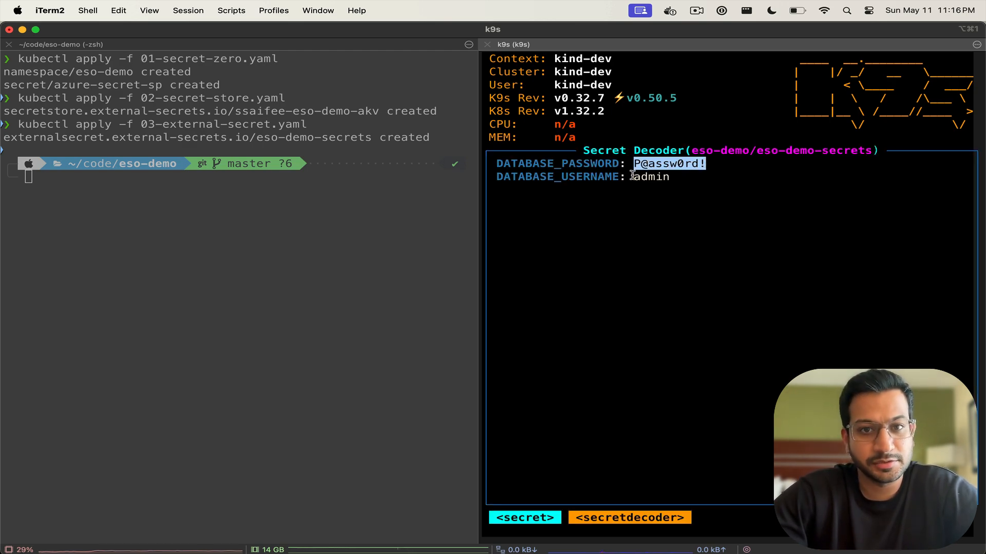
pyautogui.click(650, 176)
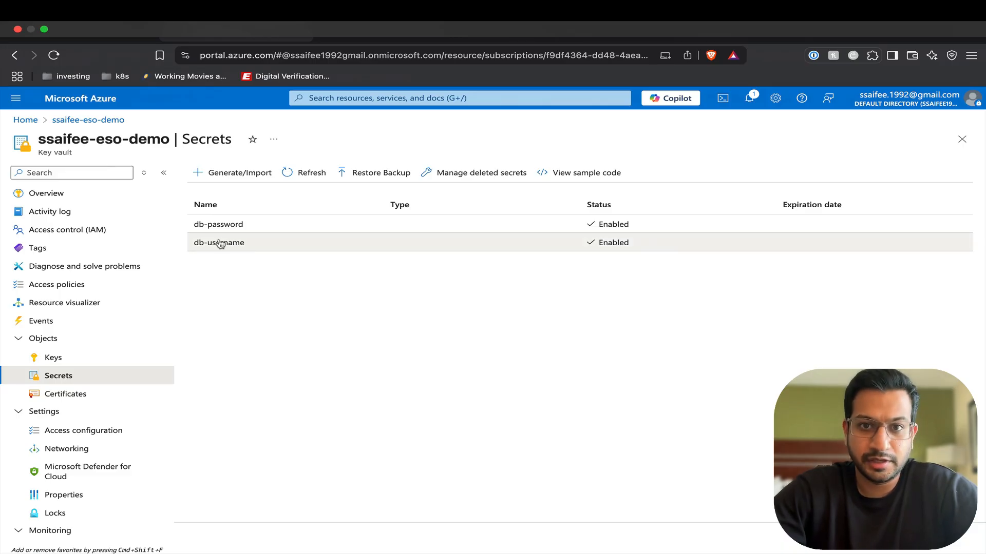
# Add a new current version of the db-username Key Vault secret with an updated value
pyautogui.click(218, 243)
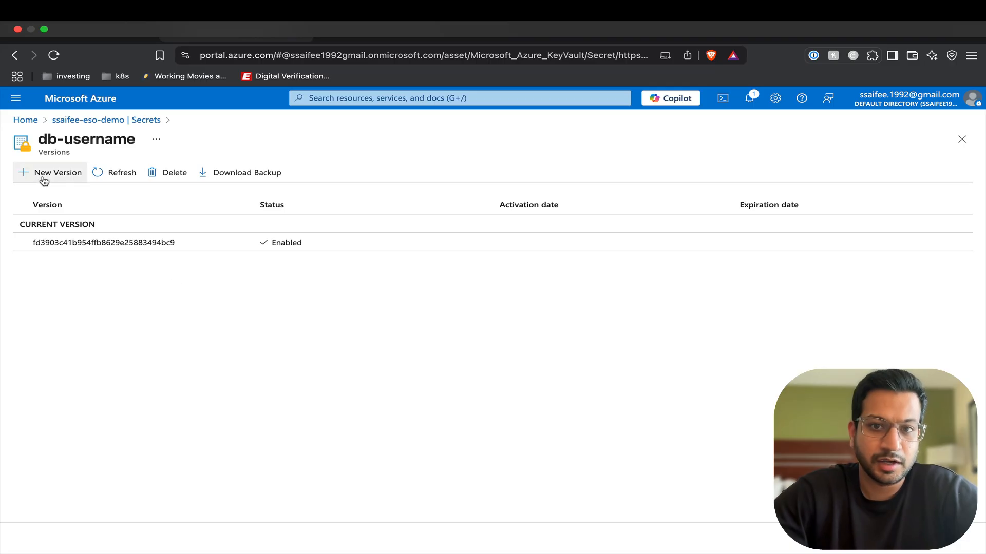
pyautogui.click(49, 173)
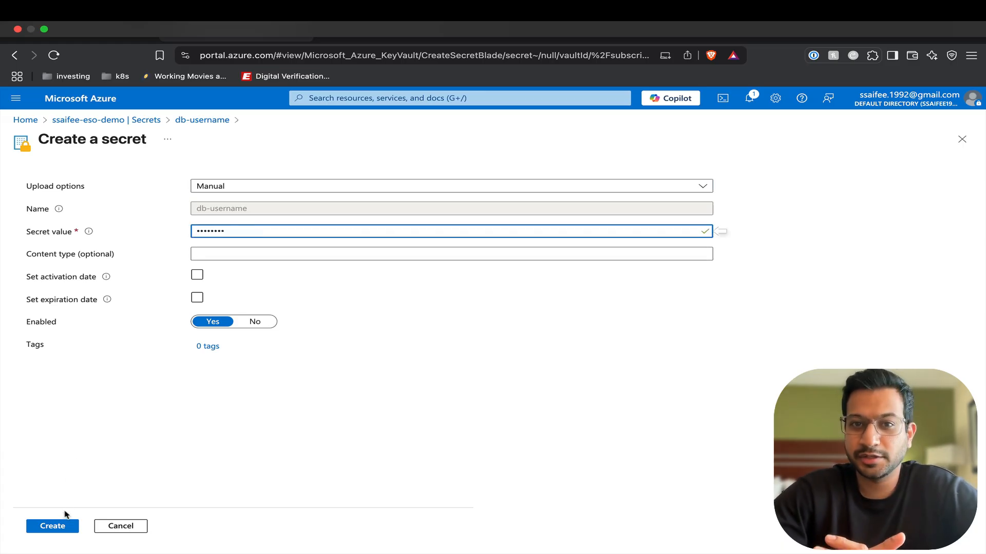
pyautogui.click(53, 526)
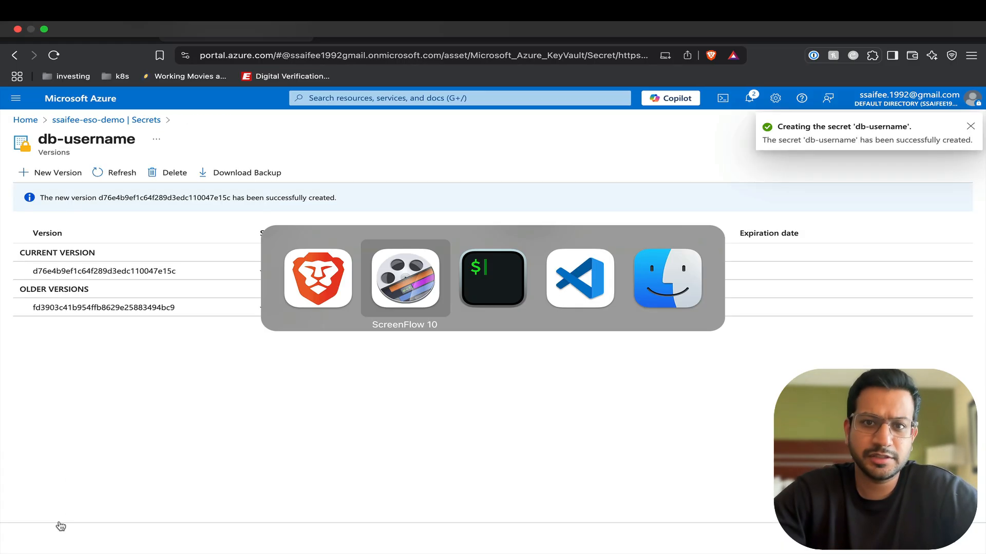
# Decode eso-demo-secrets again in k9s and highlight the new username newadmin
pyautogui.click(493, 278)
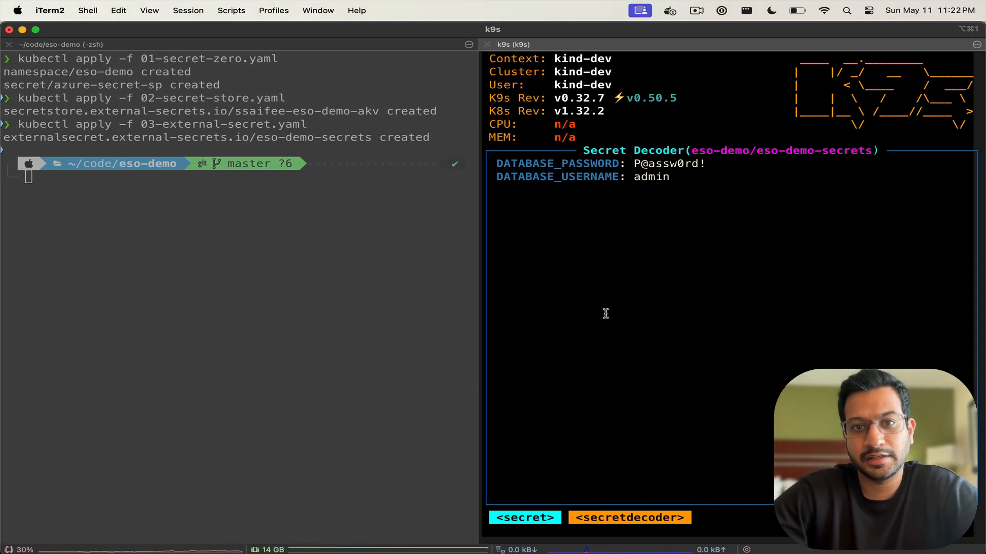
pyautogui.press('Escape')
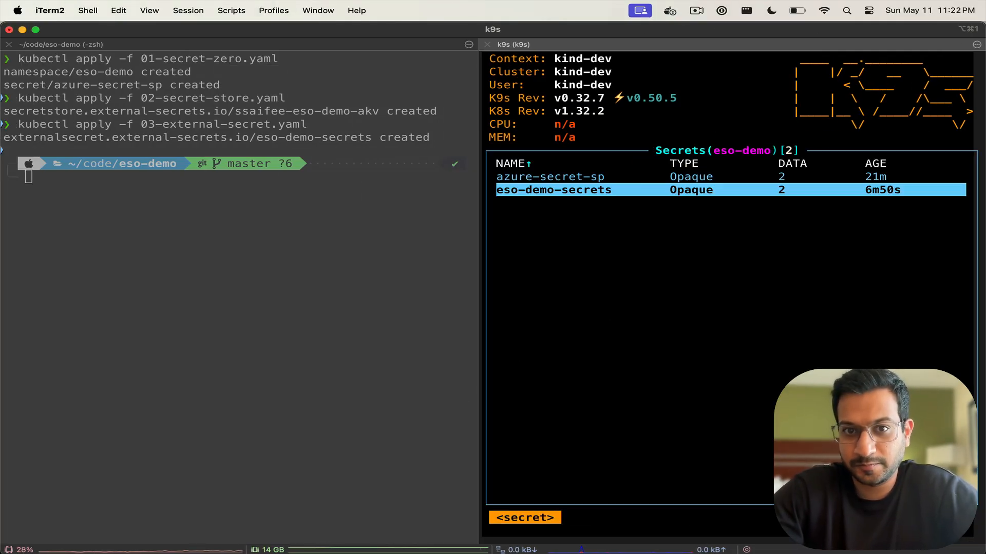
pyautogui.press('x')
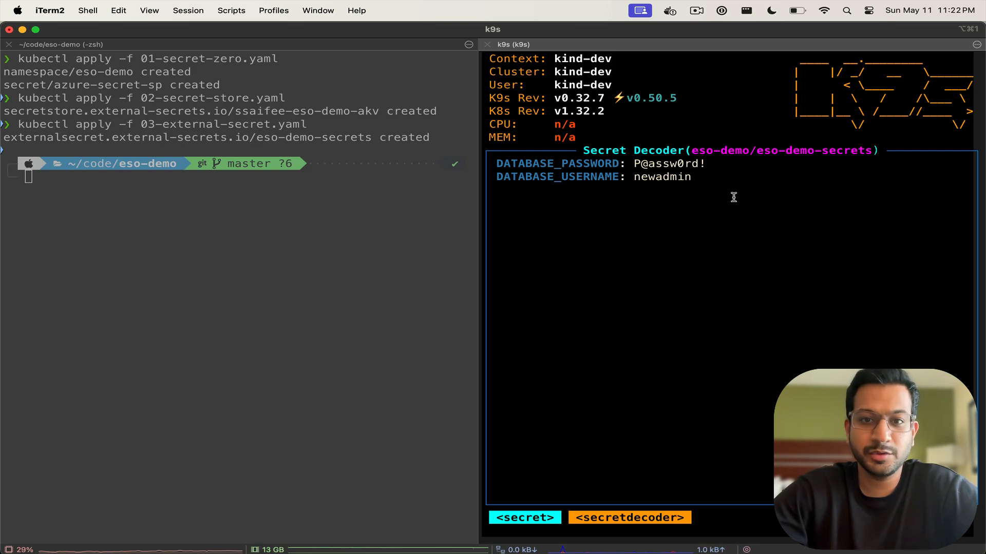
pyautogui.doubleClick(662, 177)
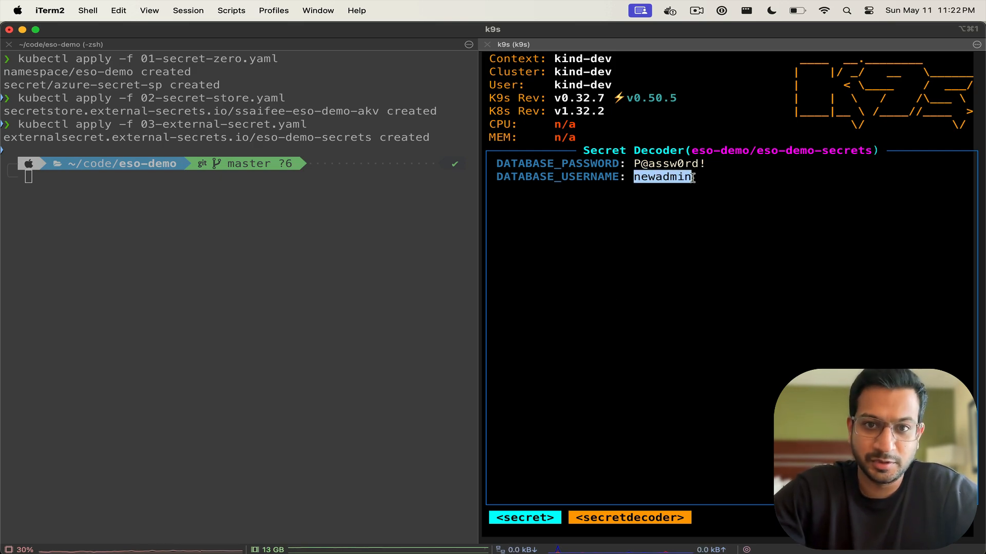
pyautogui.moveTo(722, 258)
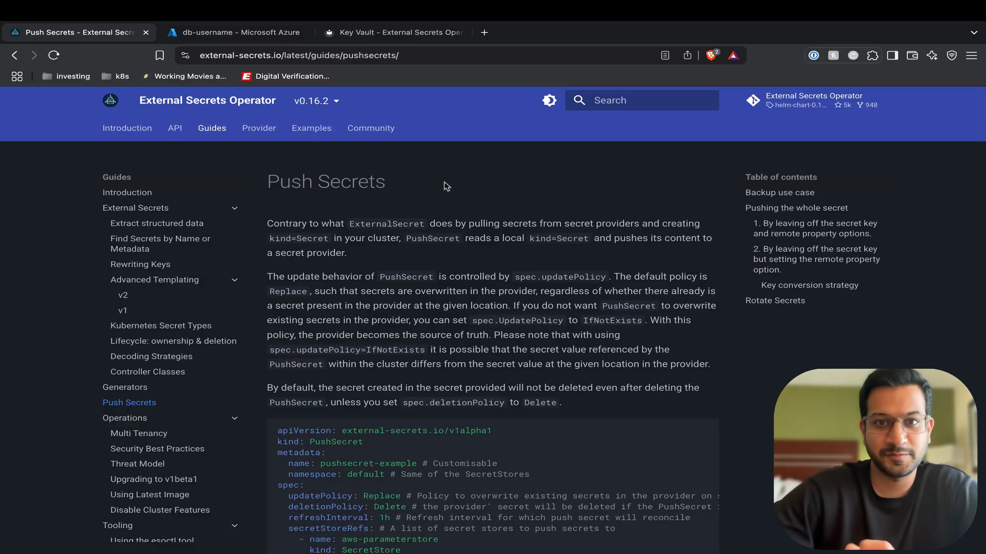
# Highlight the Push Secrets title and scroll to the GCP-to-Azure backup use case diagram
pyautogui.doubleClick(325, 181)
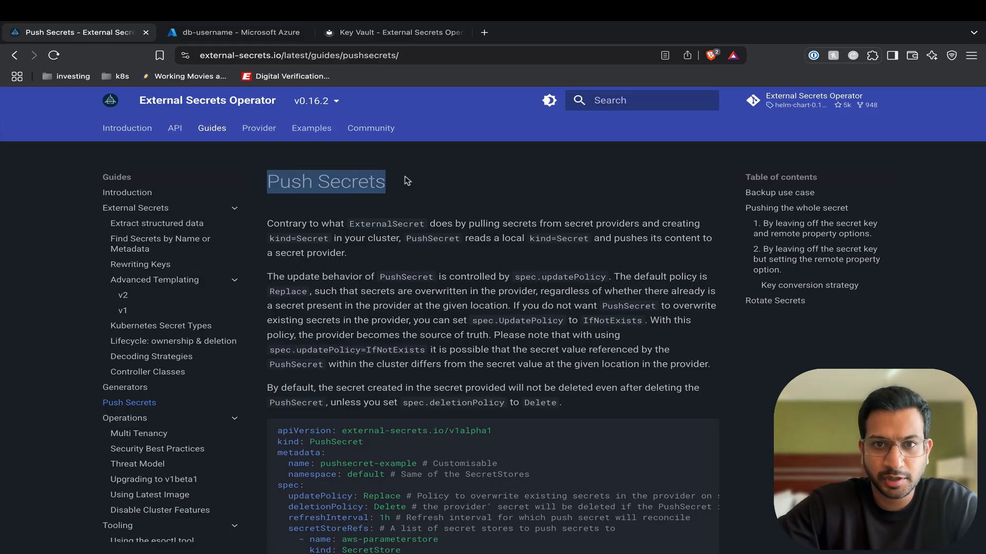
pyautogui.scroll(-3)
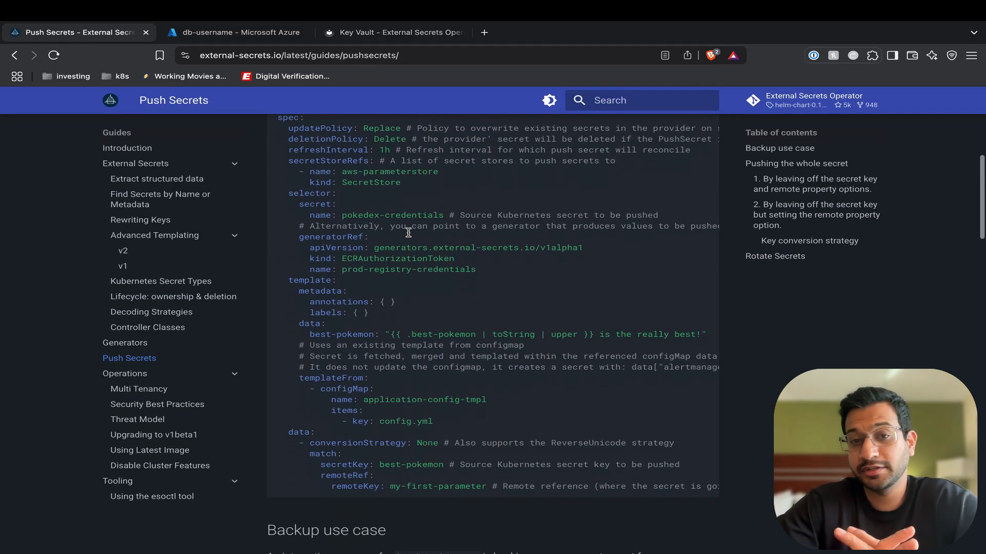
pyautogui.scroll(-3)
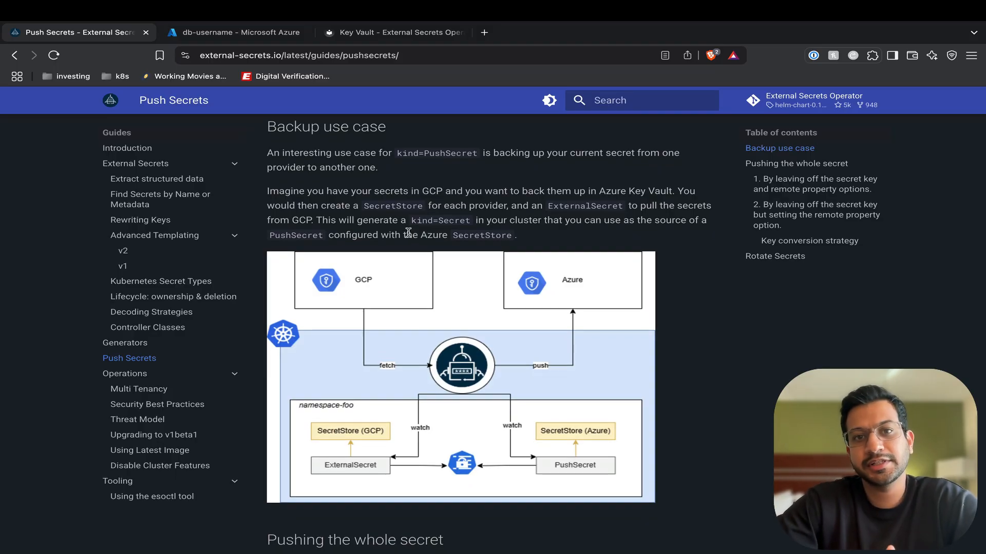
pyautogui.moveTo(446, 357)
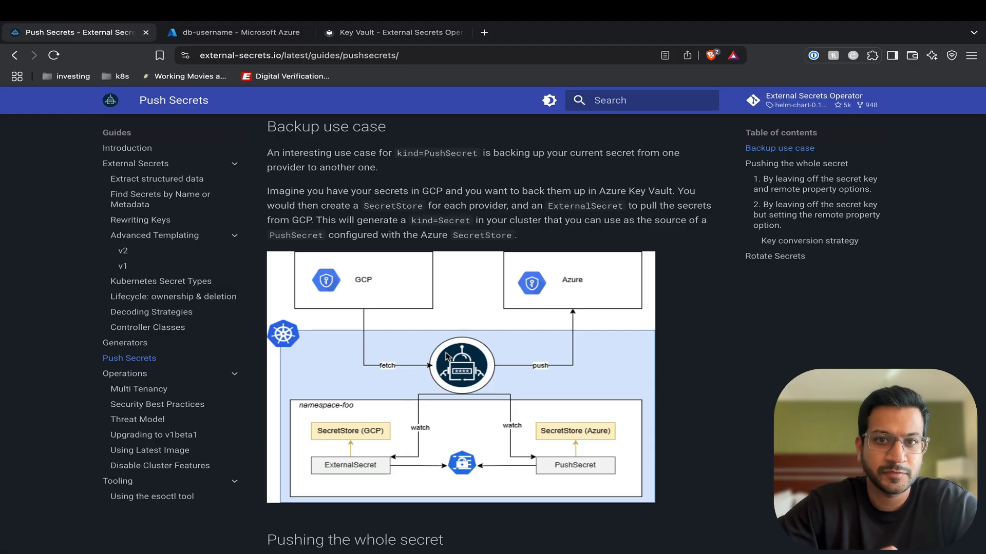
pyautogui.moveTo(495, 377)
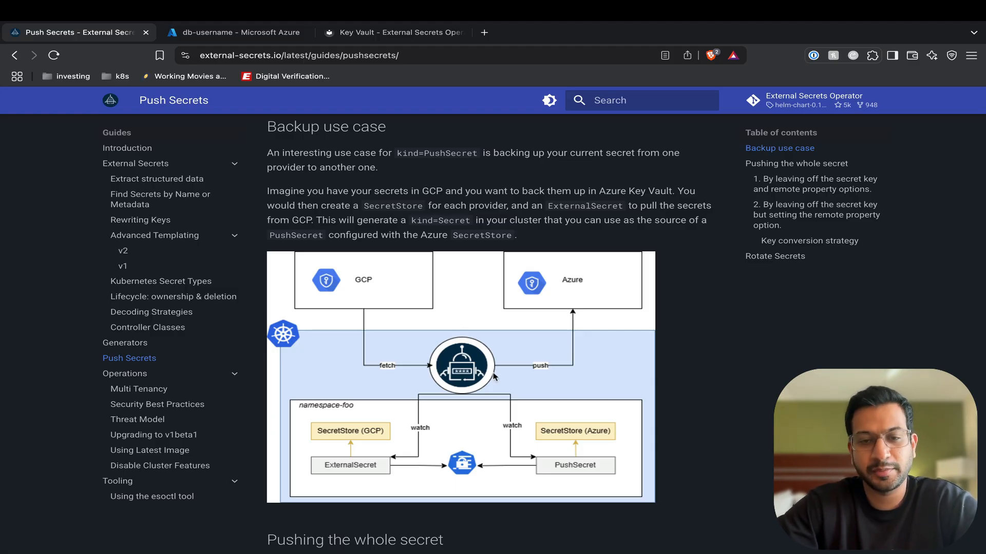
pyautogui.moveTo(575, 276)
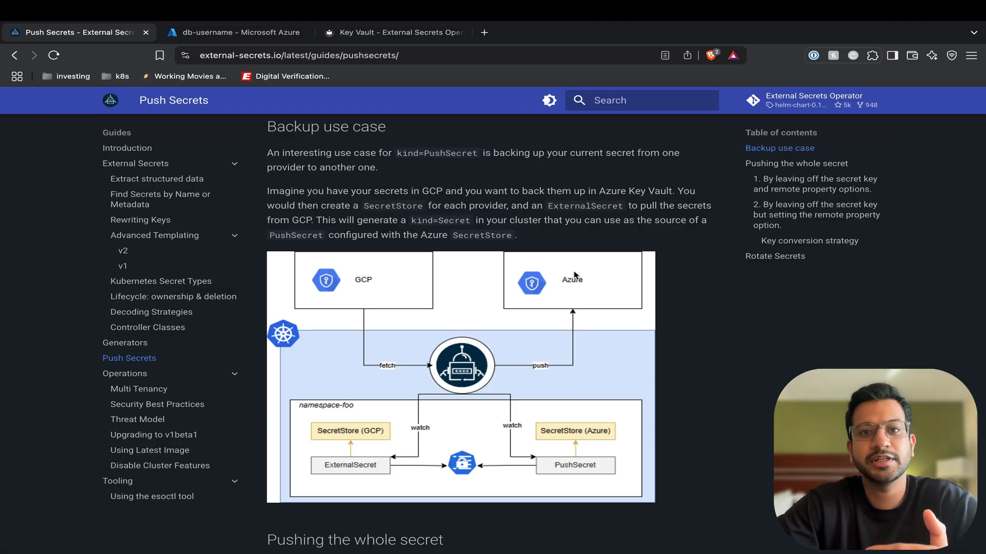
pyautogui.moveTo(583, 290)
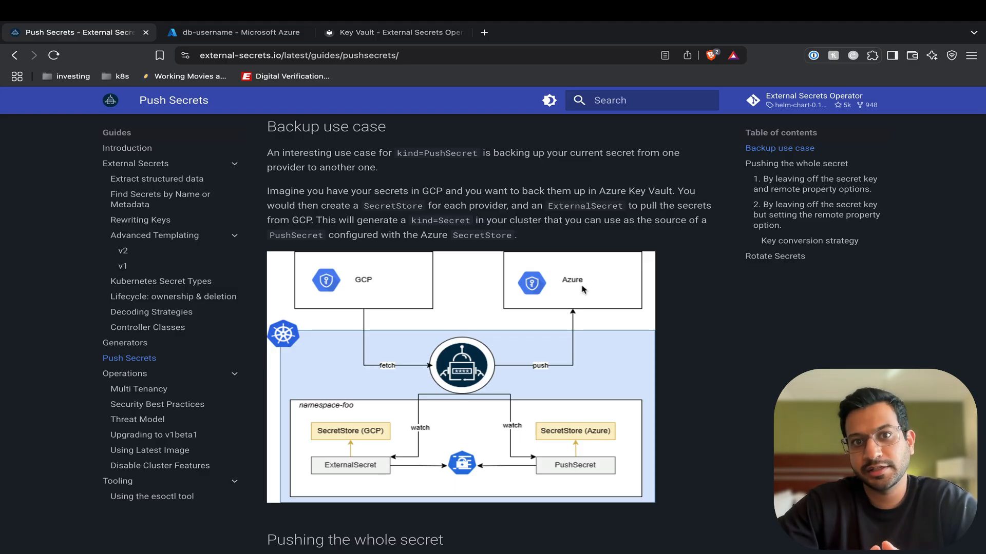
pyautogui.moveTo(577, 294)
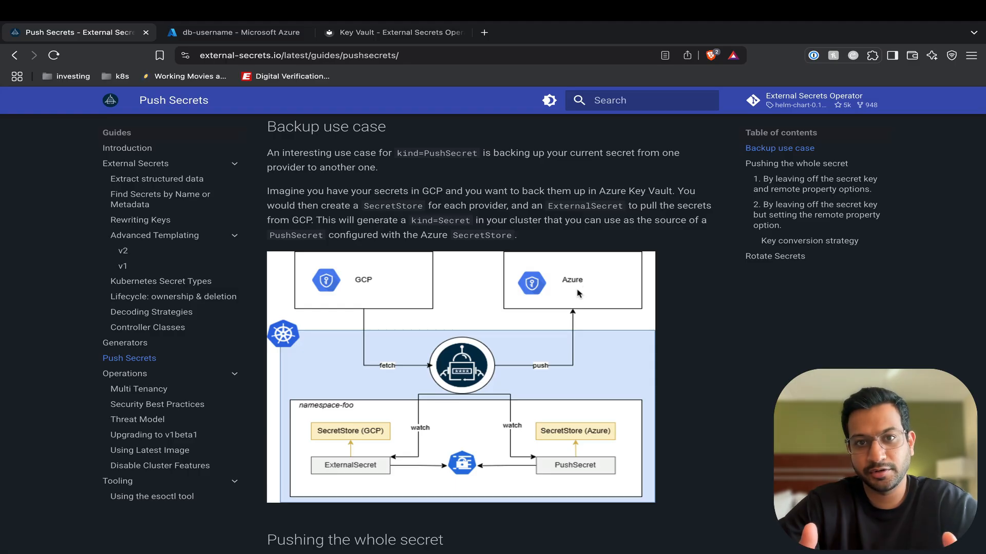
pyautogui.moveTo(459, 285)
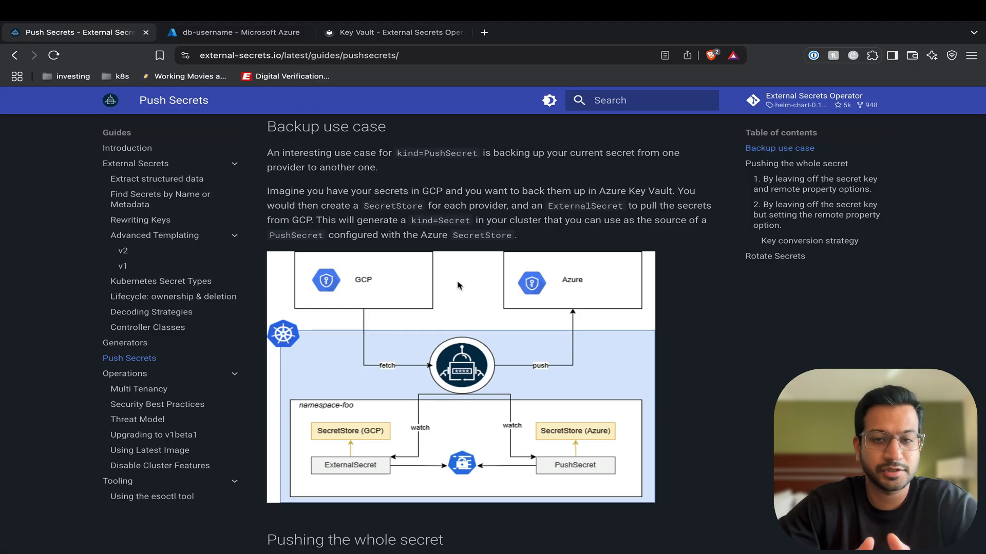
pyautogui.moveTo(449, 302)
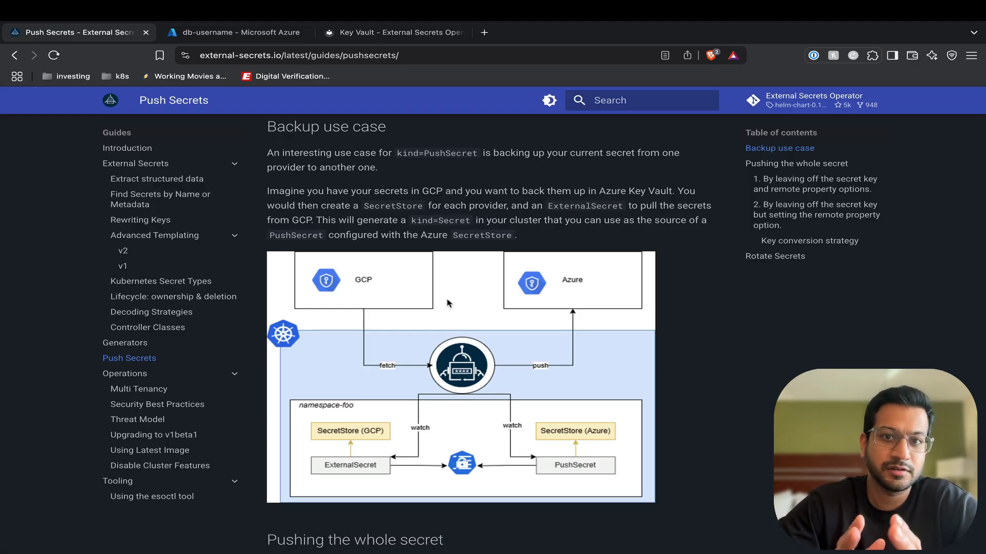
pyautogui.moveTo(384, 326)
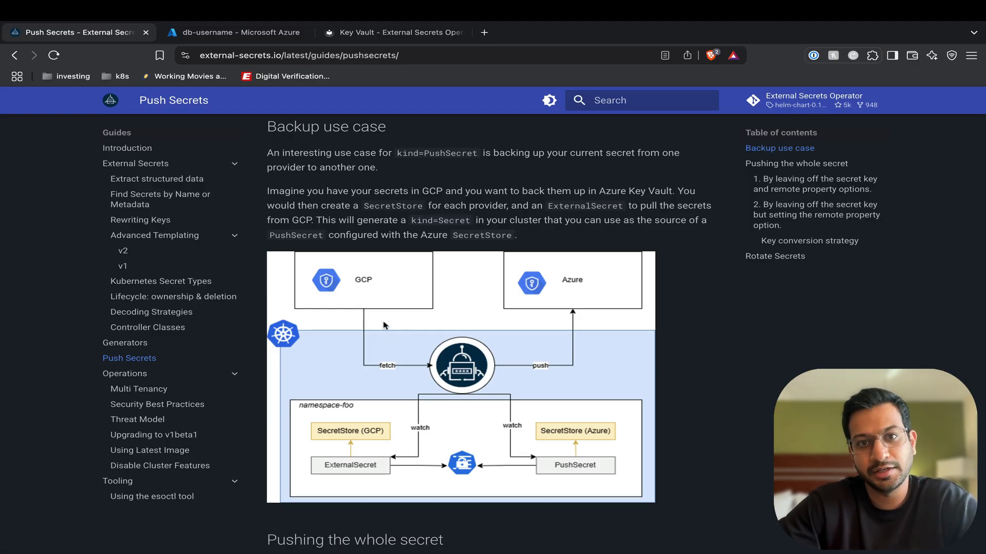
pyautogui.moveTo(404, 375)
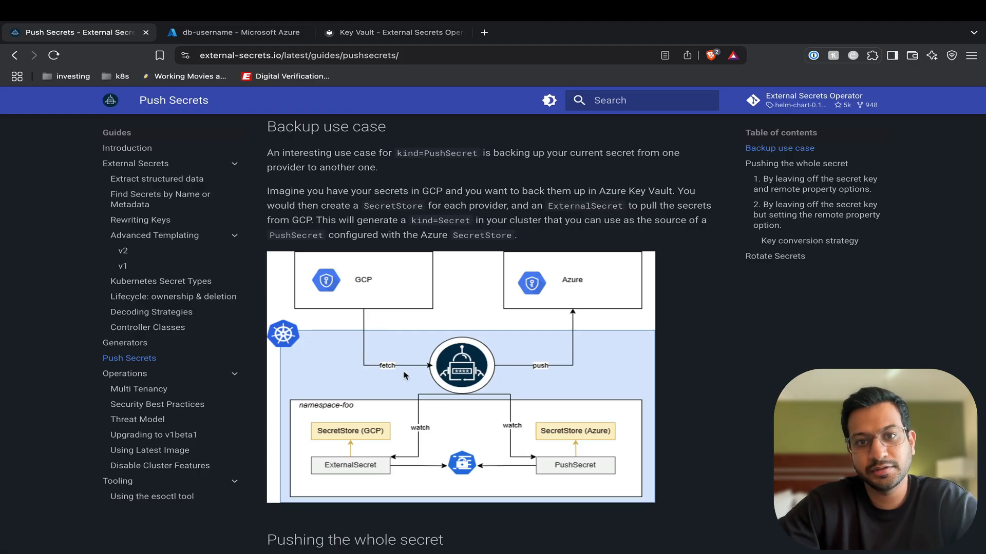
pyautogui.moveTo(544, 373)
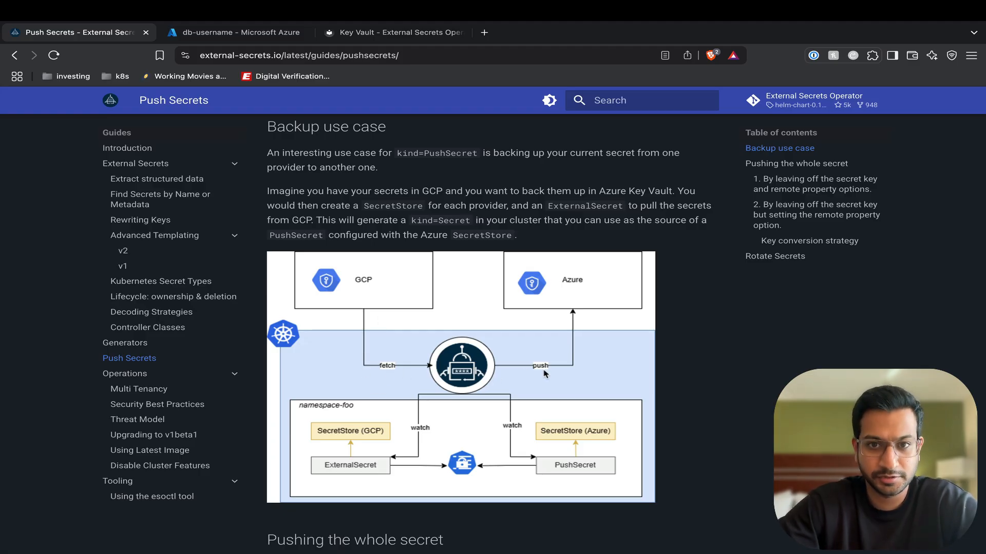
pyautogui.moveTo(574, 289)
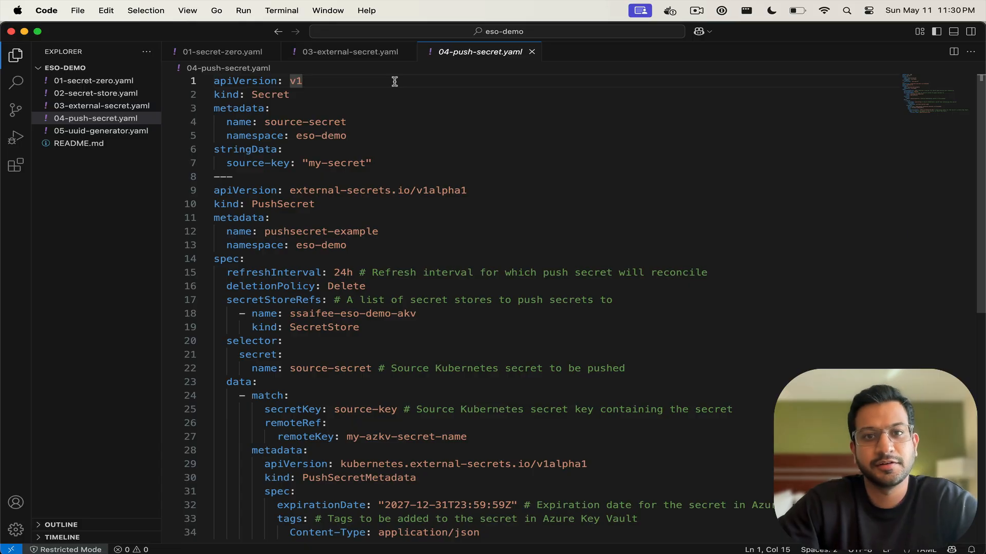
# Review 04-push-secret.yaml, highlighting the Secret's v1 API version and scrolling through the PushSecret
pyautogui.doubleClick(270, 95)
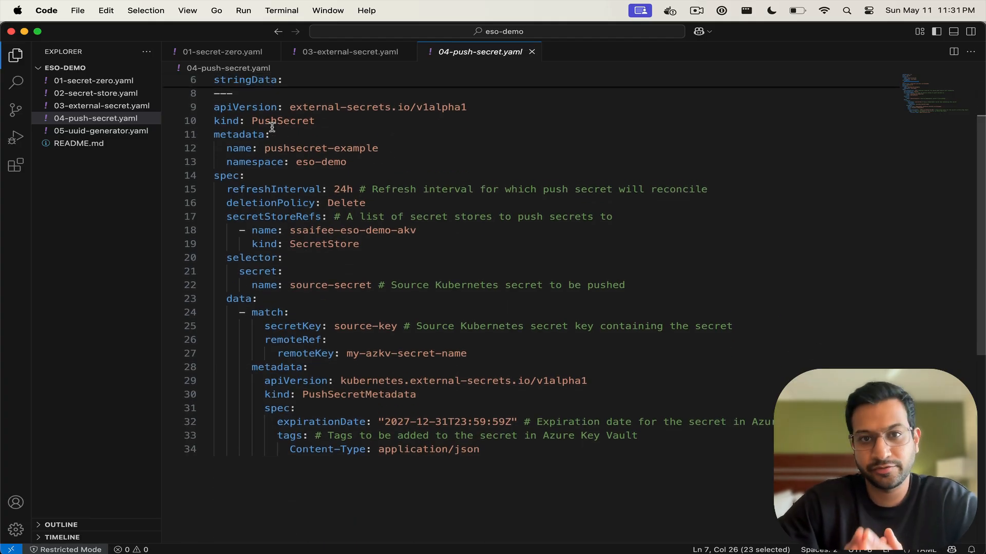
pyautogui.moveTo(250, 211)
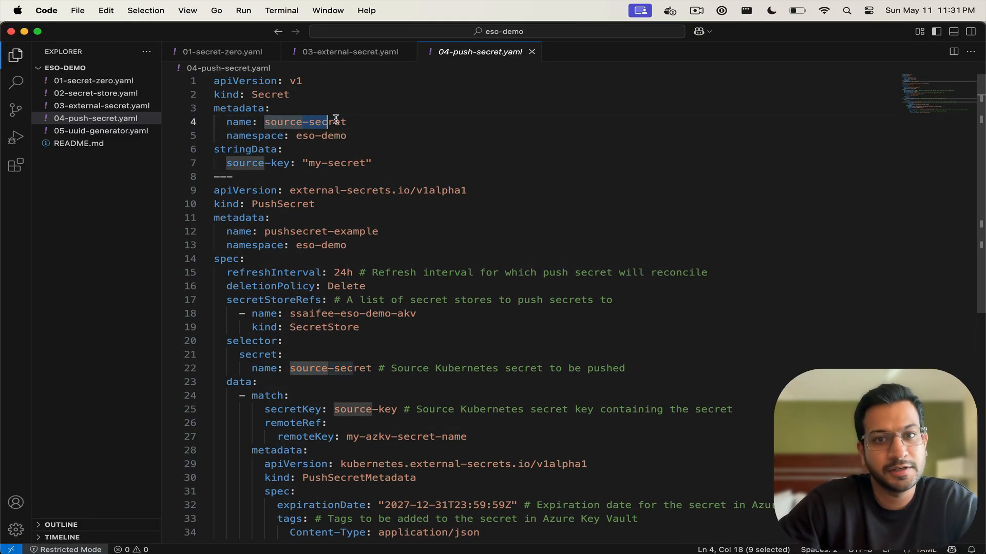
pyautogui.scroll(-3)
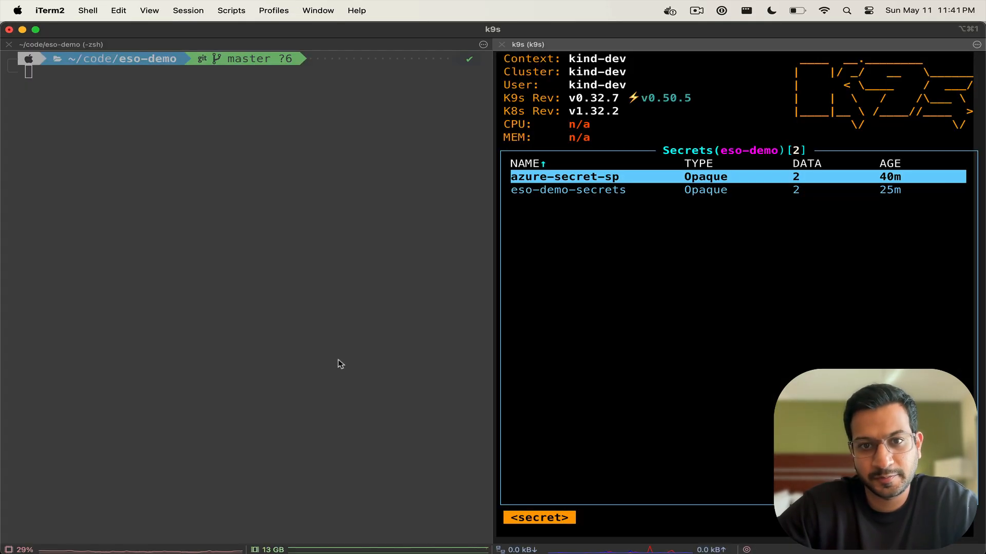
# Apply 04-push-secret.yaml and view pushsecrets.external-secrets.io in k9s to confirm Synced
pyautogui.press('Return')
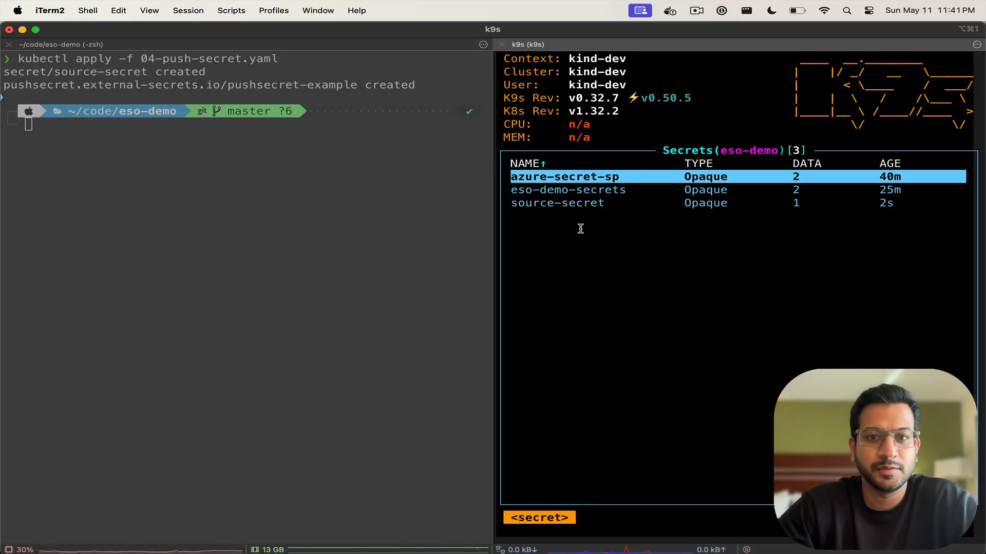
pyautogui.write('pushsecrets.external-secrets.io')
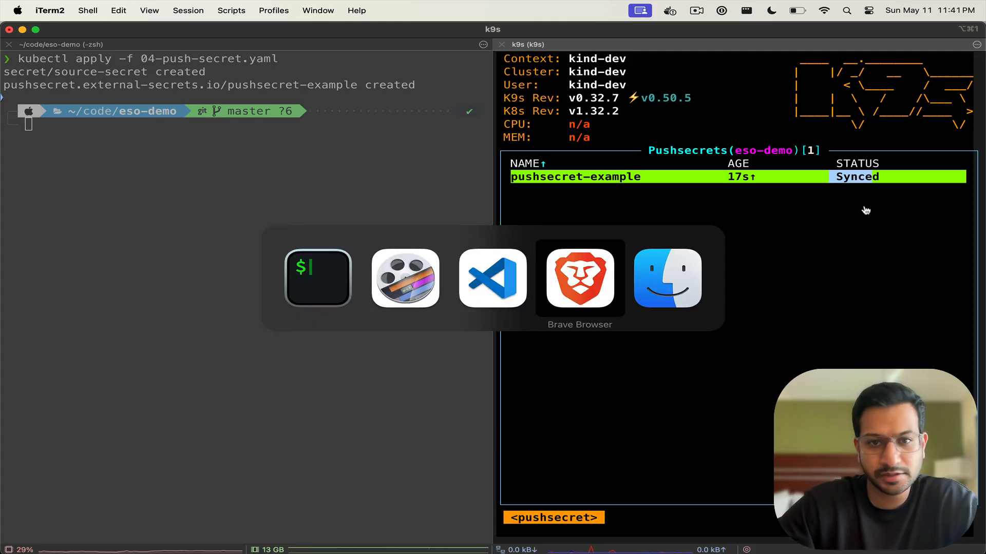
# Refresh the Key Vault secrets list and open my-azkv-secret-name, expiring 12/31/2027
pyautogui.click(579, 278)
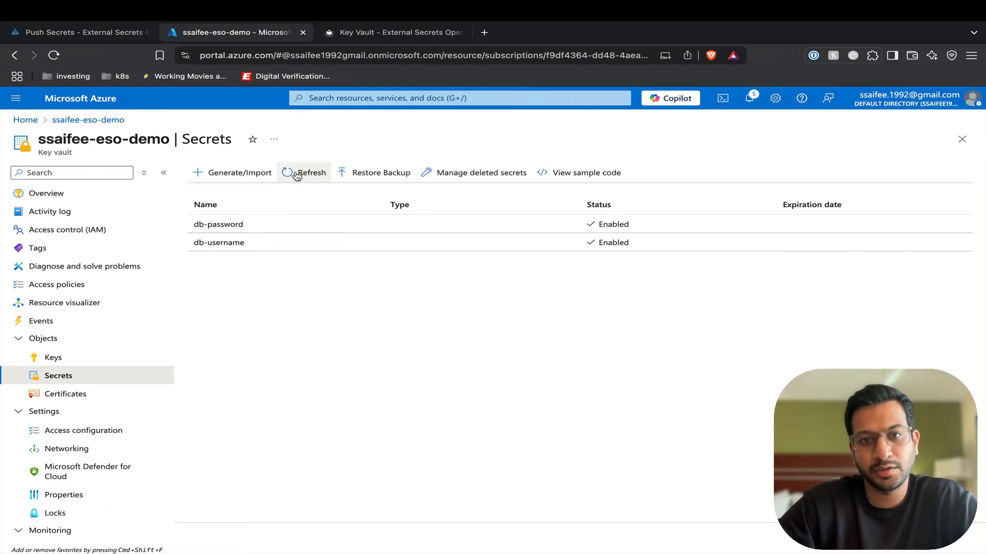
pyautogui.click(310, 172)
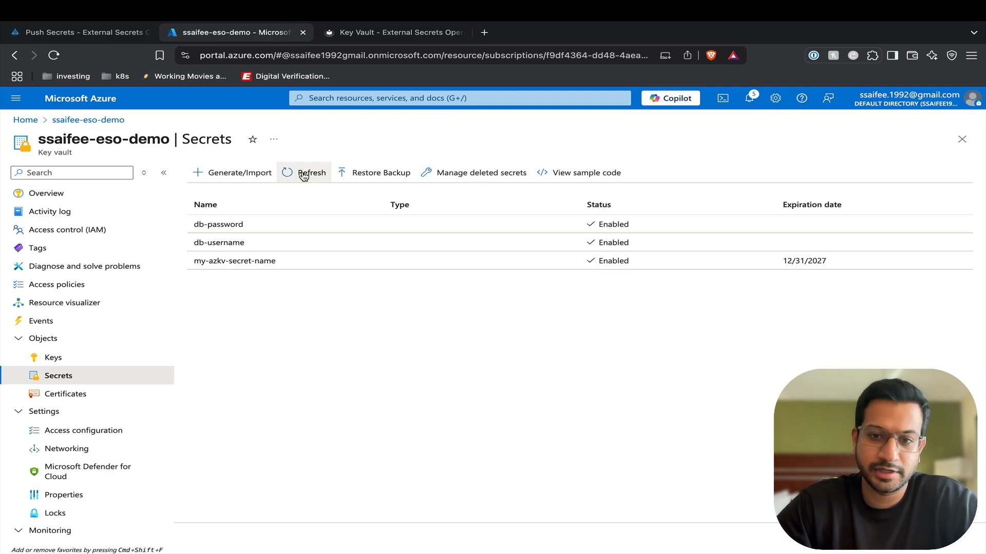
pyautogui.moveTo(308, 264)
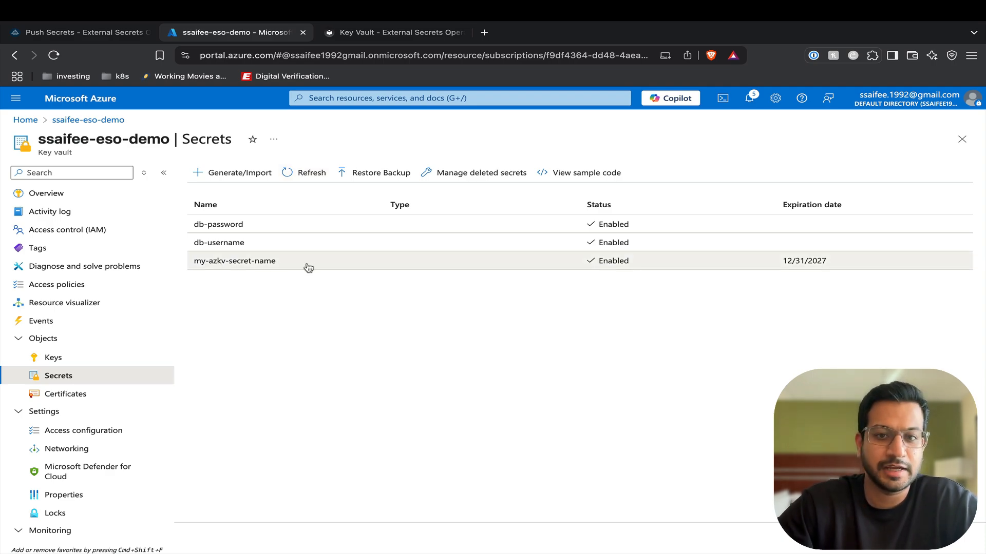
pyautogui.moveTo(790, 267)
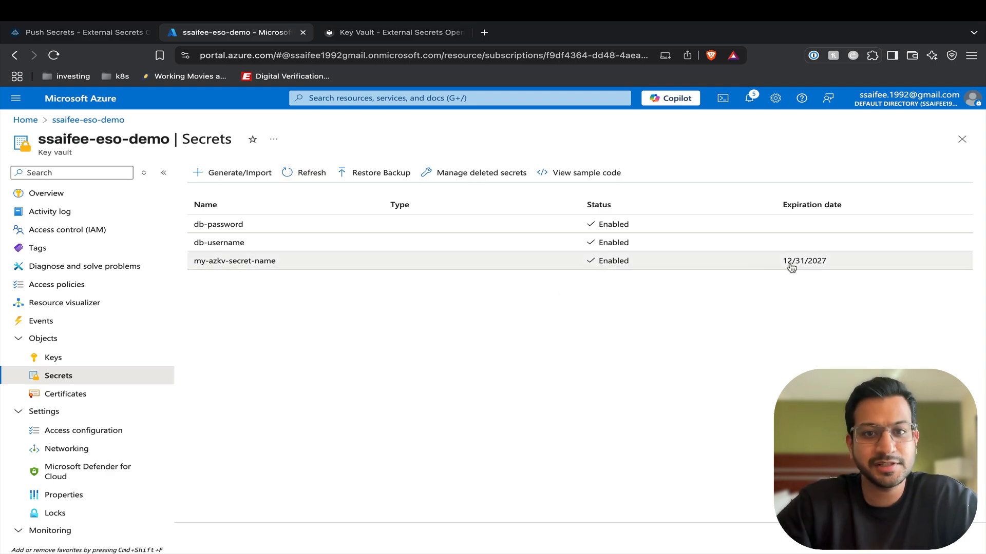
pyautogui.doubleClick(804, 260)
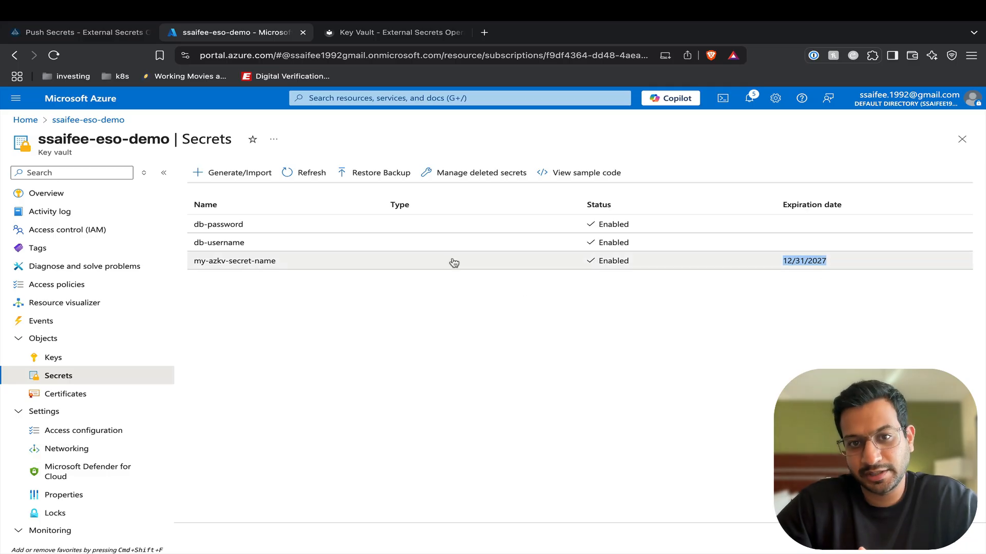
pyautogui.moveTo(448, 267)
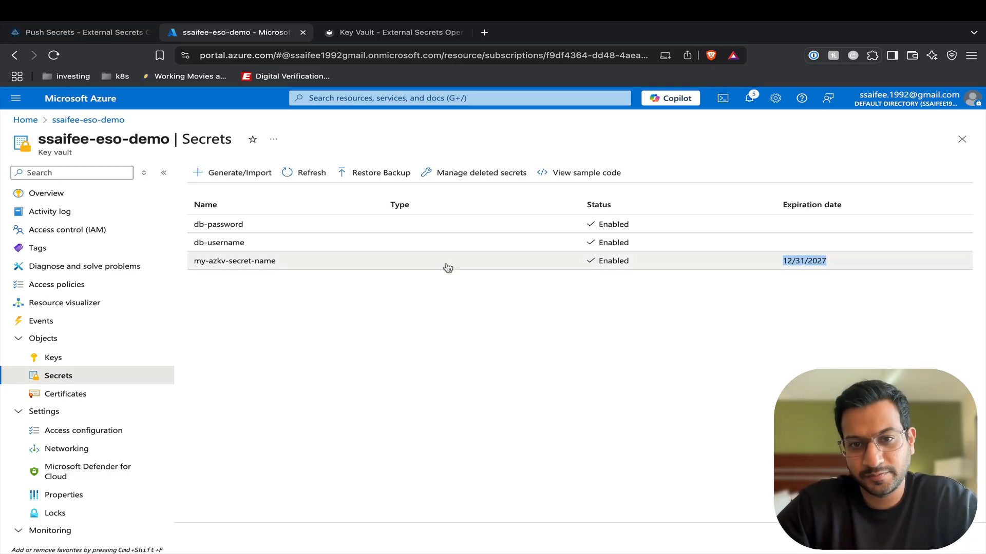
pyautogui.click(235, 261)
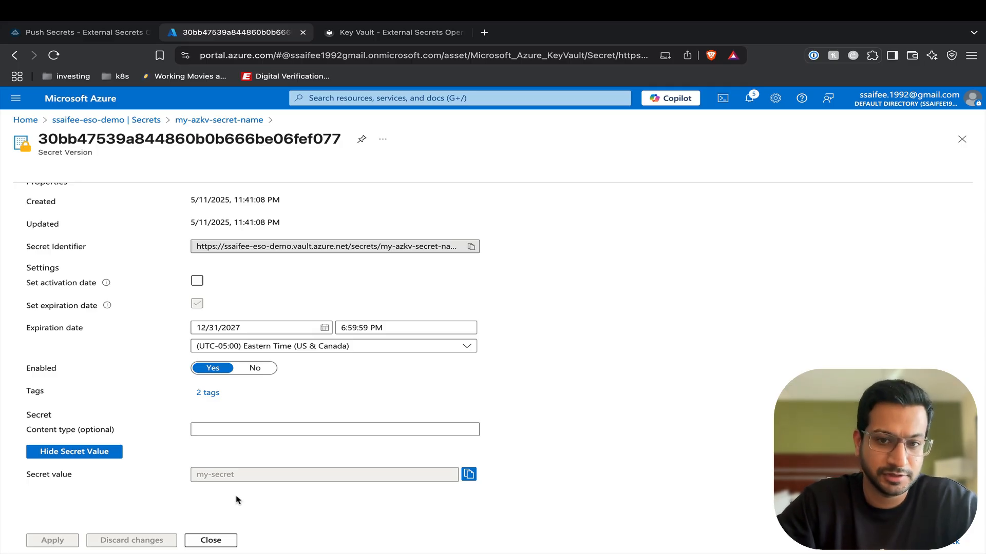
# Read the Generators guide introduction, highlighting its title, then clear the highlight
pyautogui.click(236, 32)
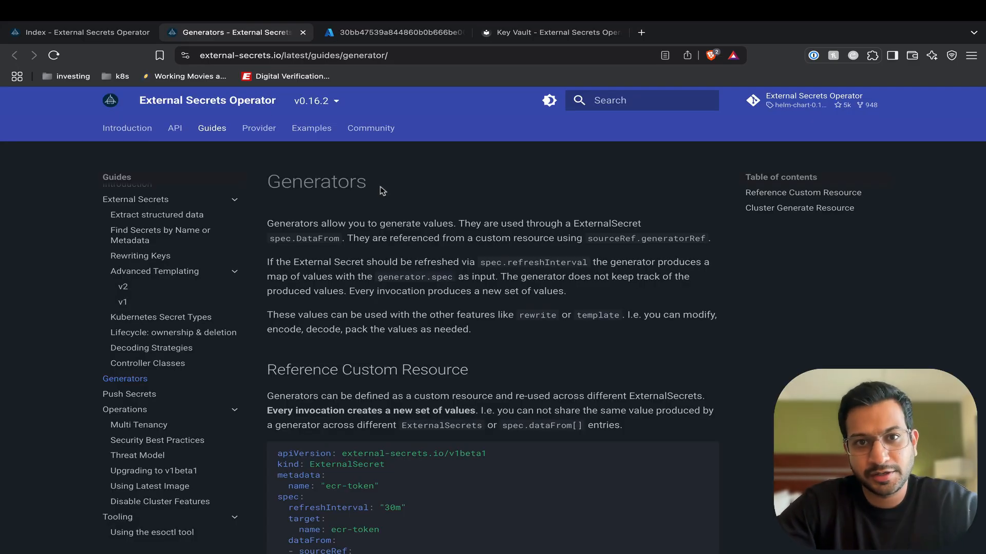
pyautogui.doubleClick(316, 182)
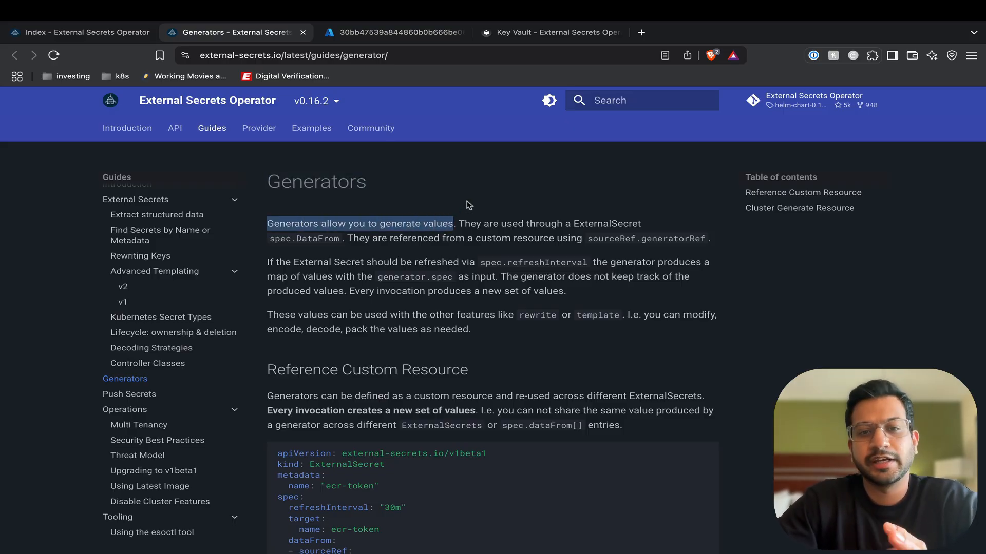
pyautogui.moveTo(473, 210)
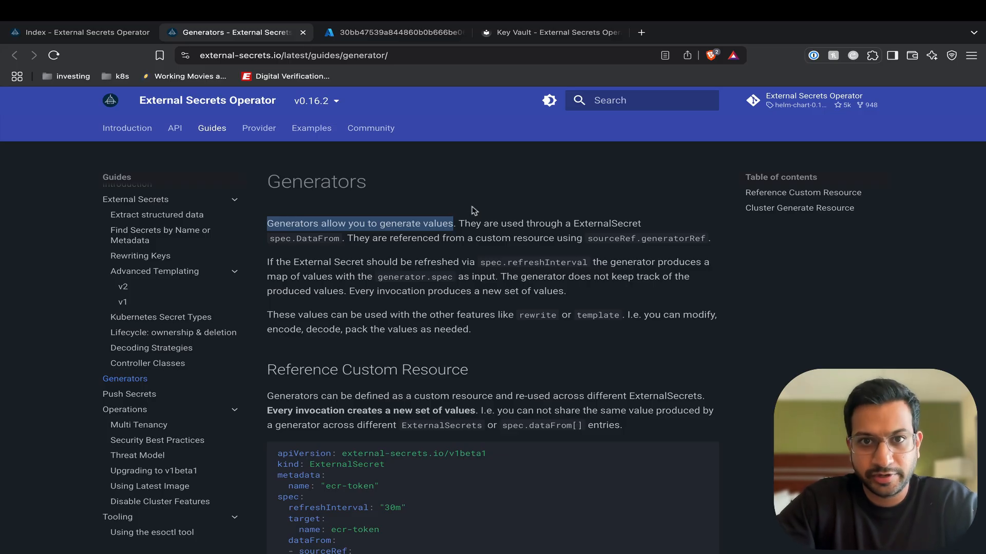
pyautogui.moveTo(448, 257)
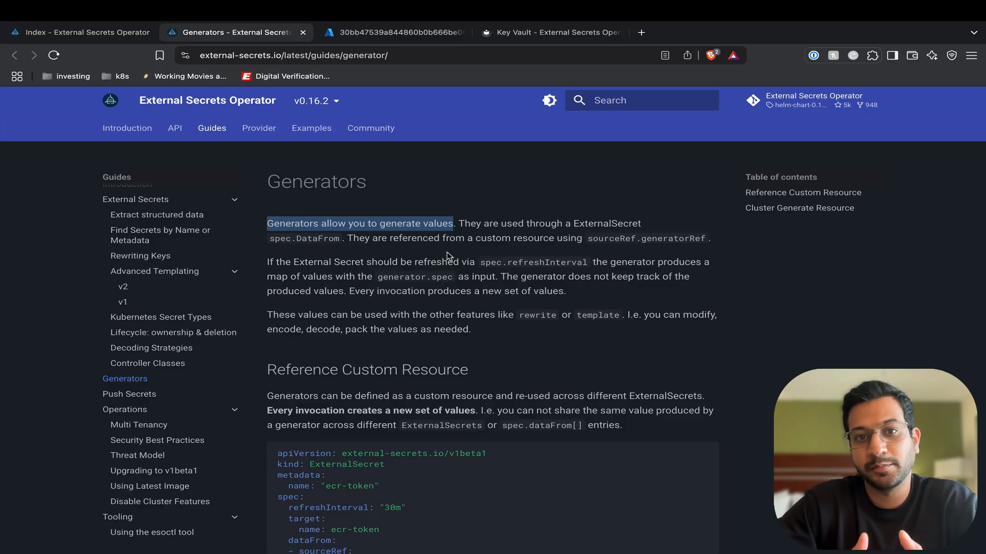
pyautogui.moveTo(464, 195)
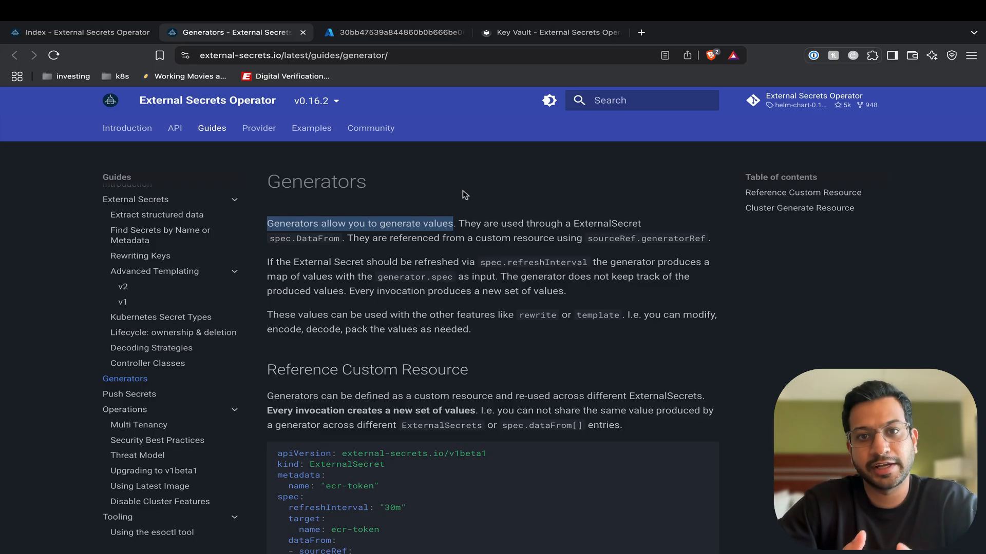
pyautogui.click(462, 195)
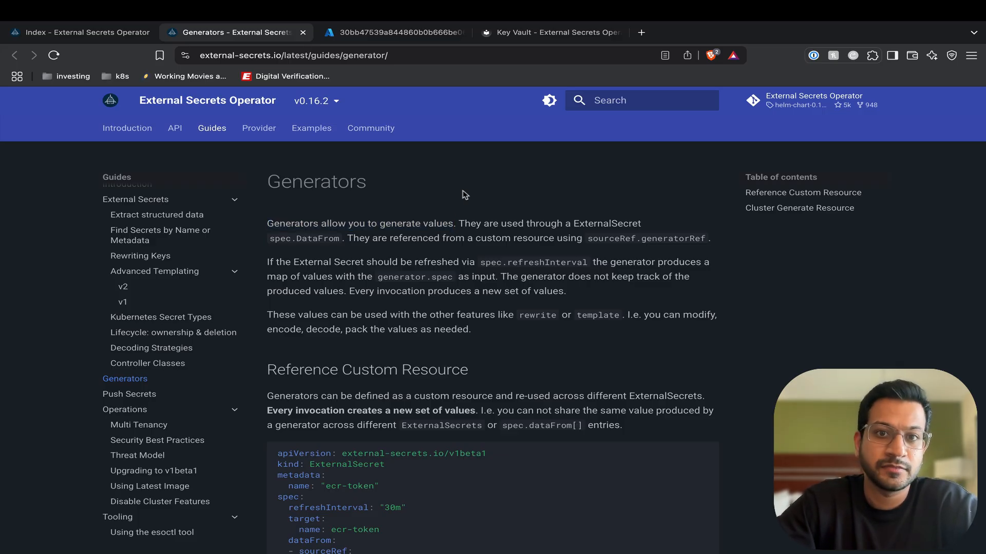
pyautogui.moveTo(423, 185)
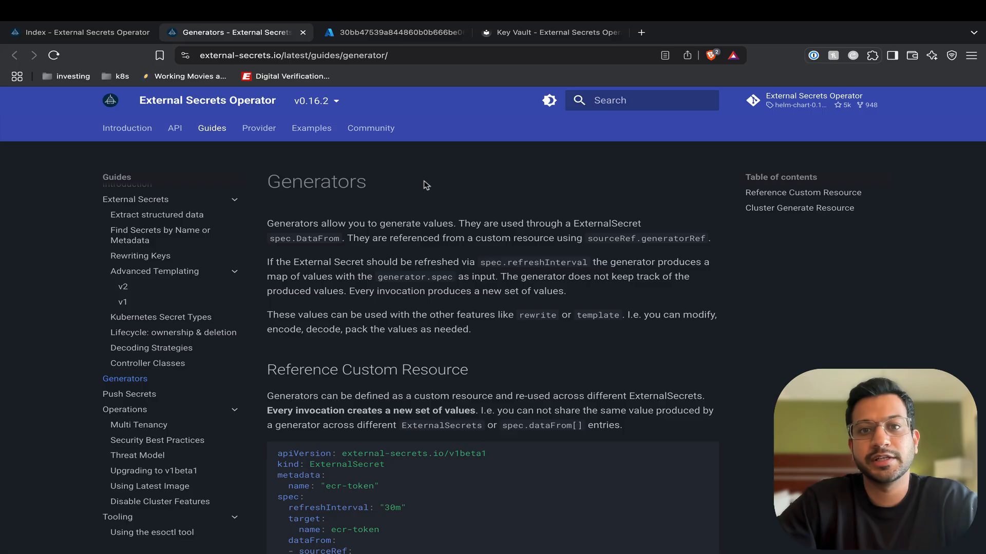
# Open the API Generators index listing Password, Github and UUID generators
pyautogui.click(76, 32)
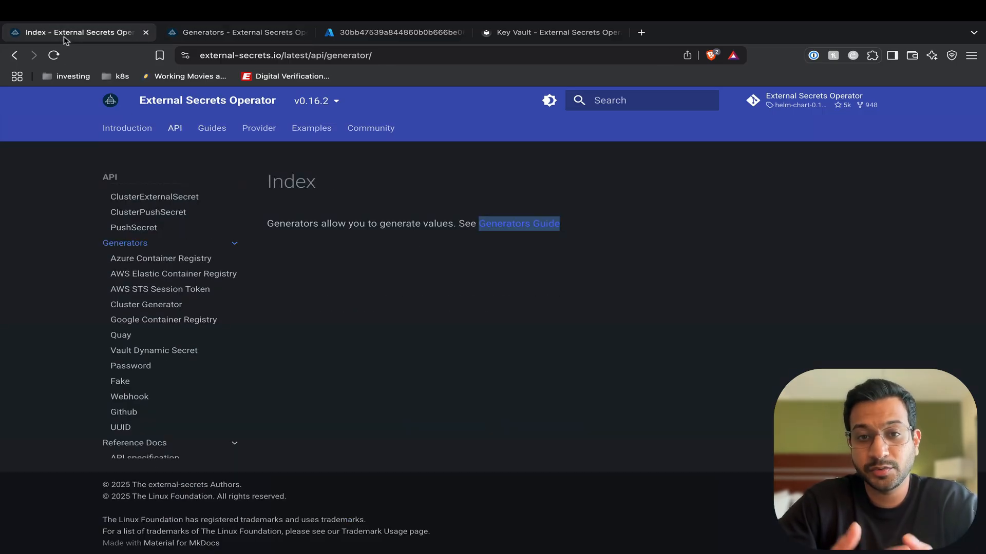
pyautogui.moveTo(160, 258)
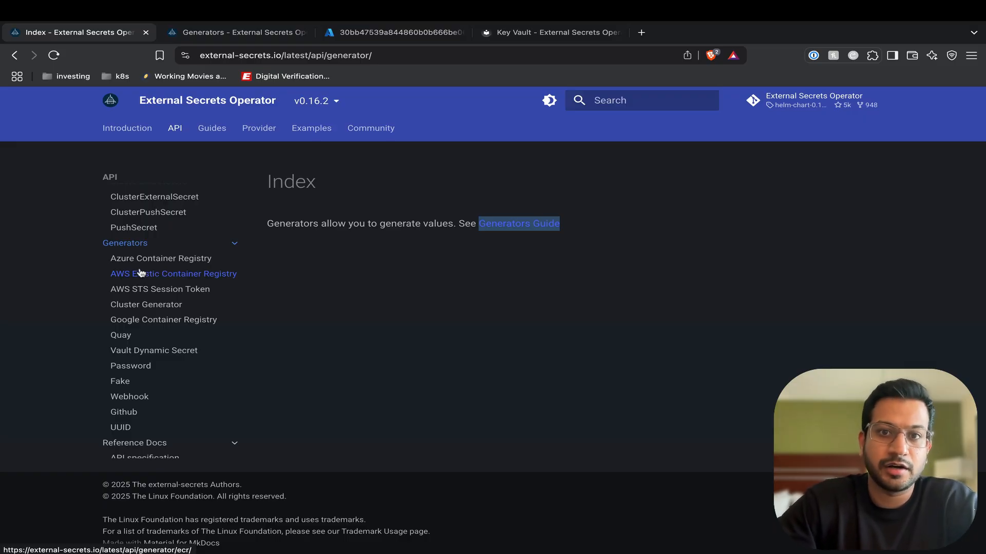
pyautogui.moveTo(151, 269)
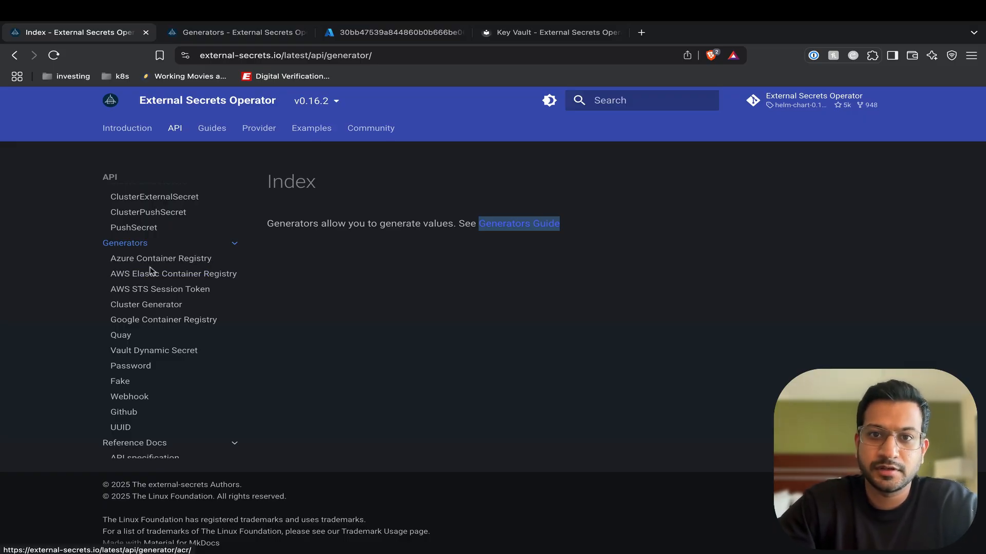
pyautogui.moveTo(120, 334)
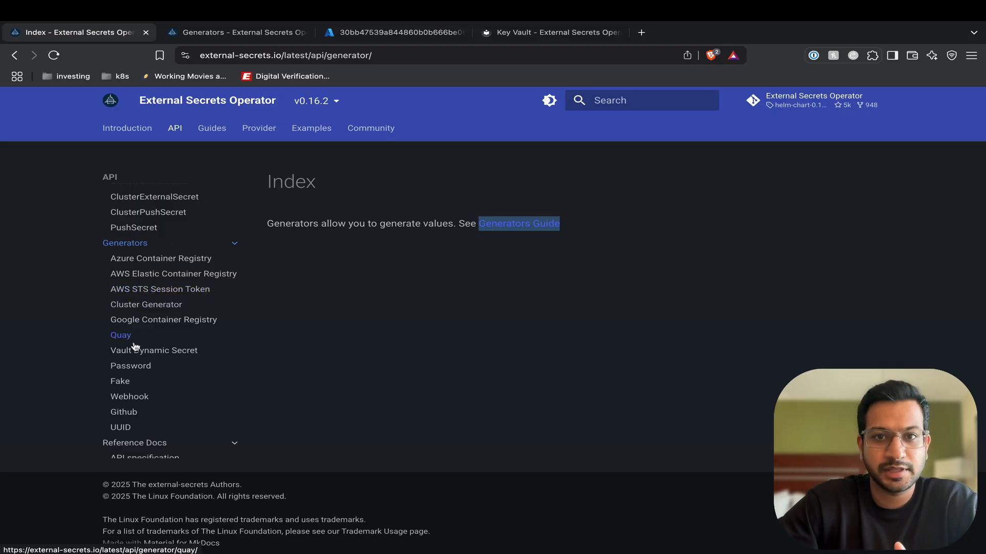
pyautogui.moveTo(130, 396)
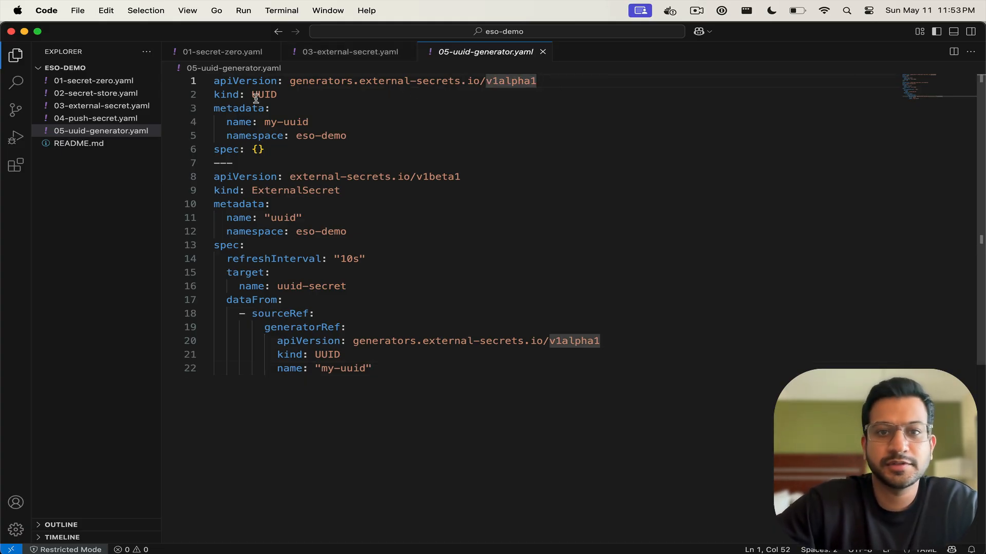
# Walk through 05-uuid-generator.yaml, highlighting the UUID and ExternalSecret kinds
pyautogui.doubleClick(263, 94)
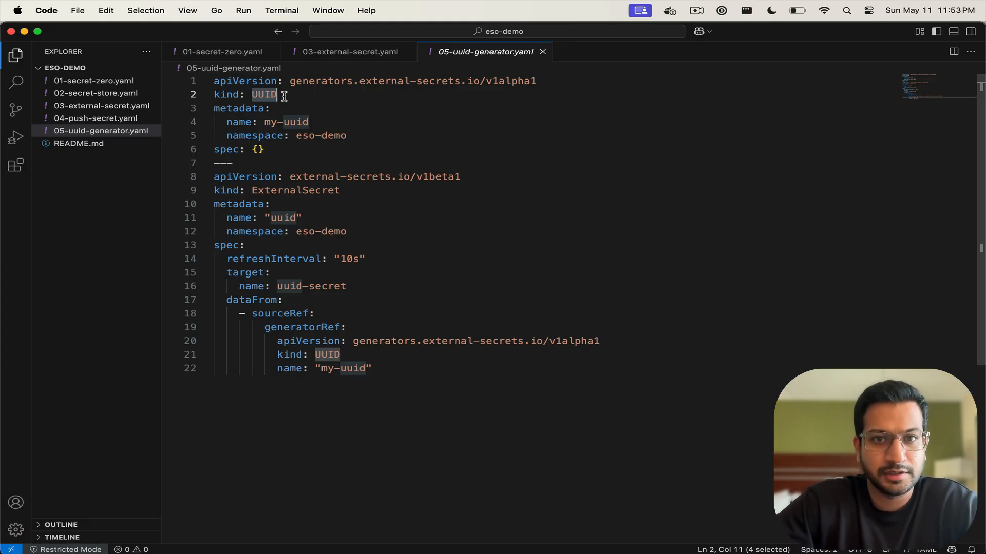
pyautogui.scroll(-3)
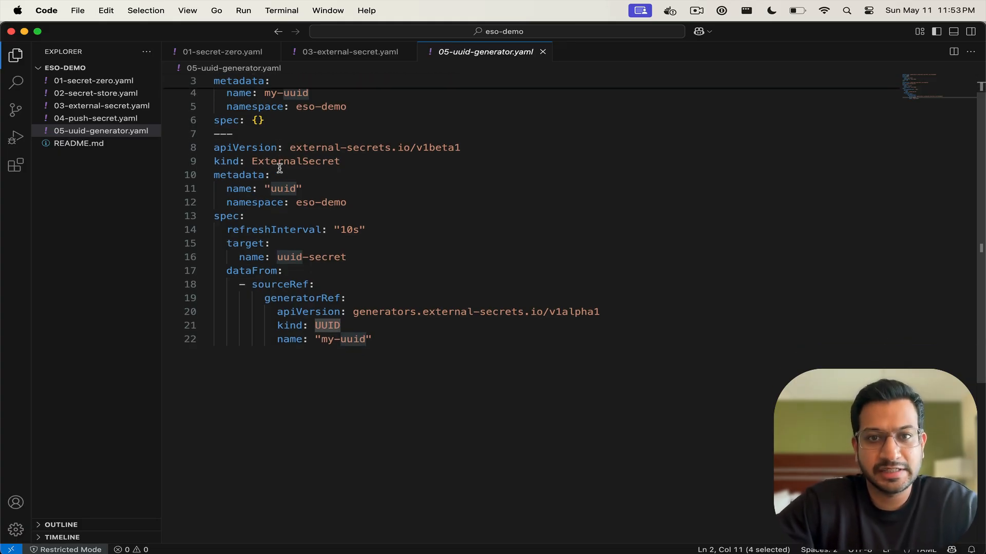
pyautogui.doubleClick(294, 160)
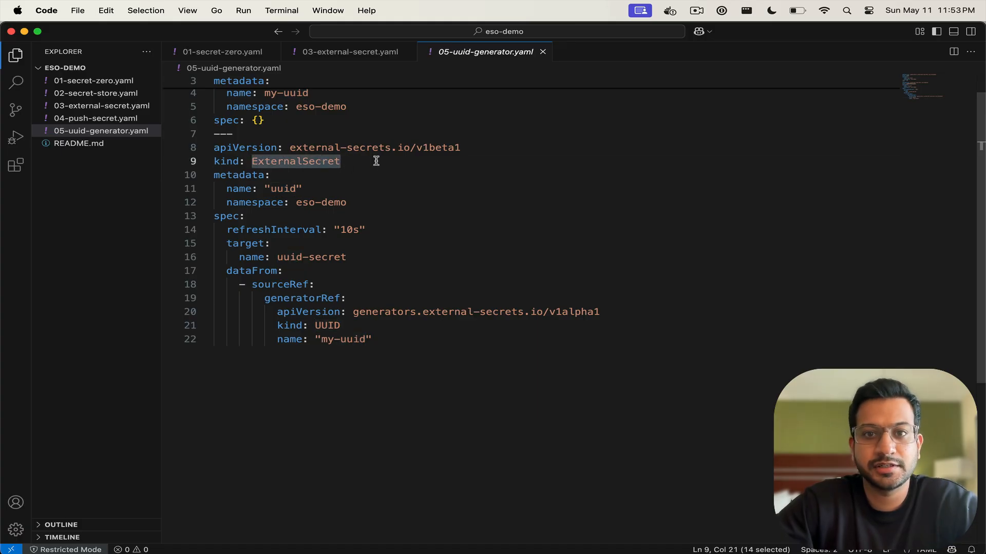
pyautogui.scroll(3)
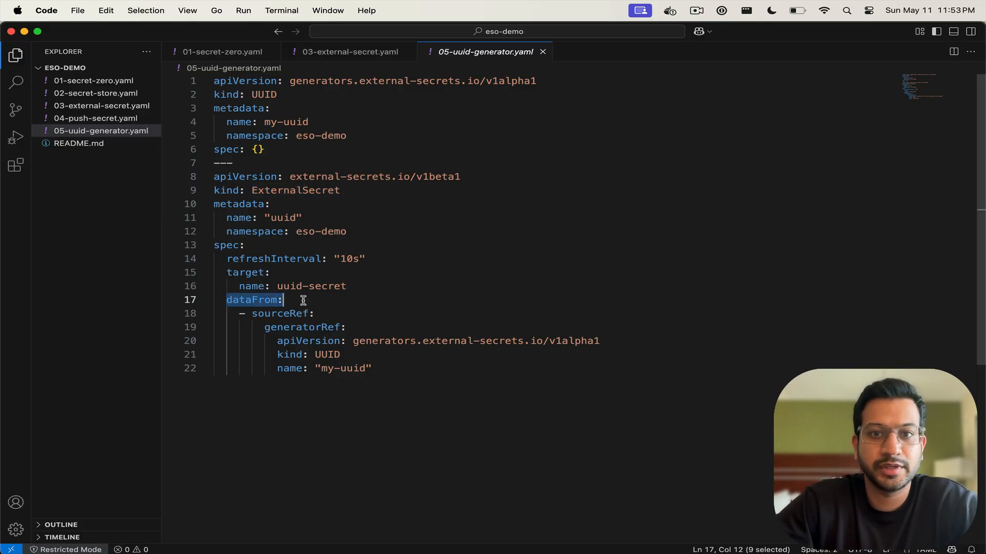
pyautogui.moveTo(279, 330)
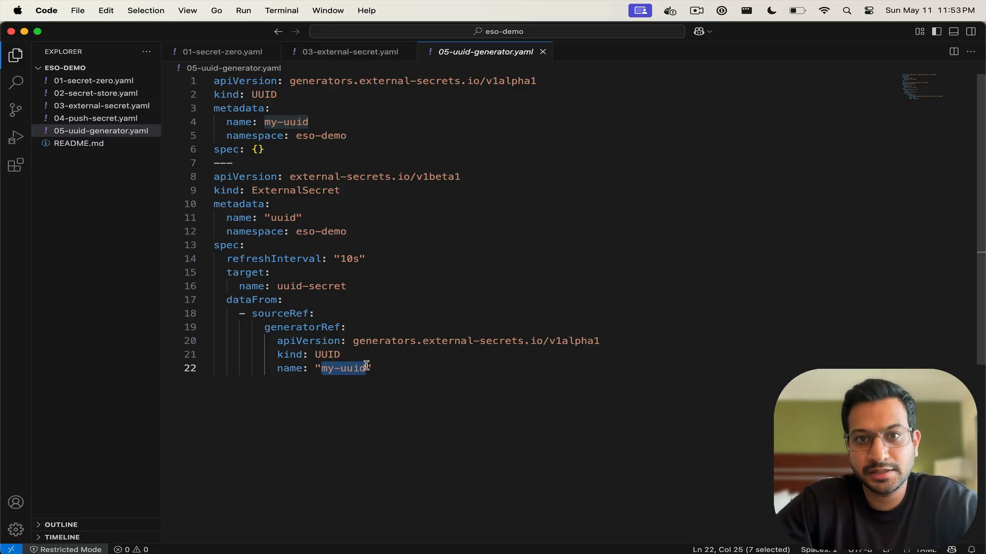
pyautogui.moveTo(380, 271)
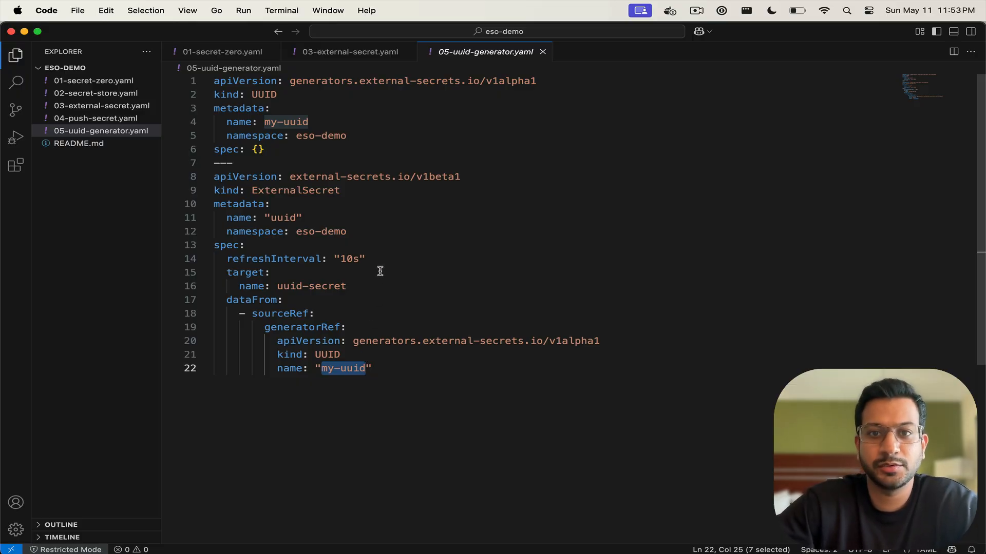
pyautogui.click(375, 258)
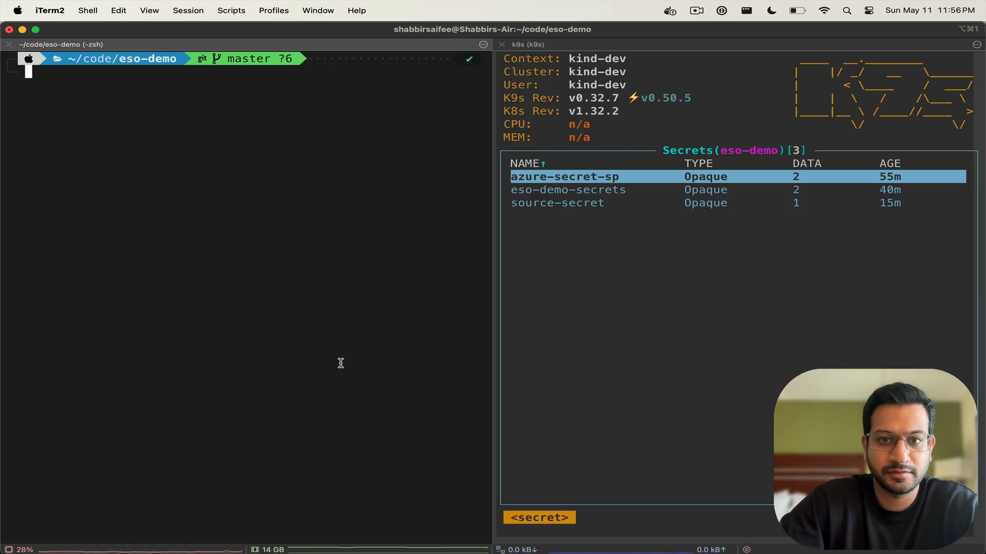
pyautogui.moveTo(293, 248)
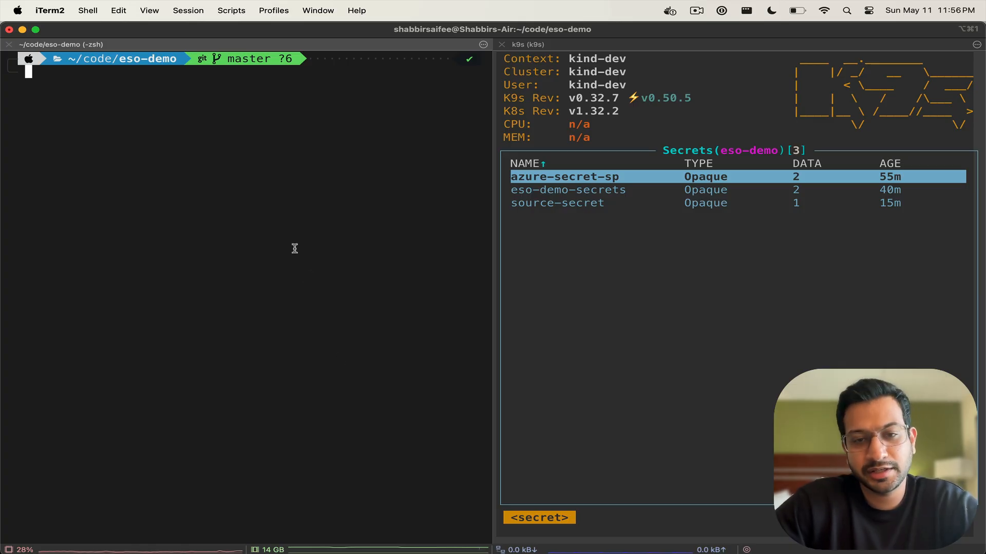
# Run kubectl apply -f 05-uuid-generator.yaml in the left iTerm2 pane
pyautogui.write('kubectl apply -f 05-uuid-generator.yaml')
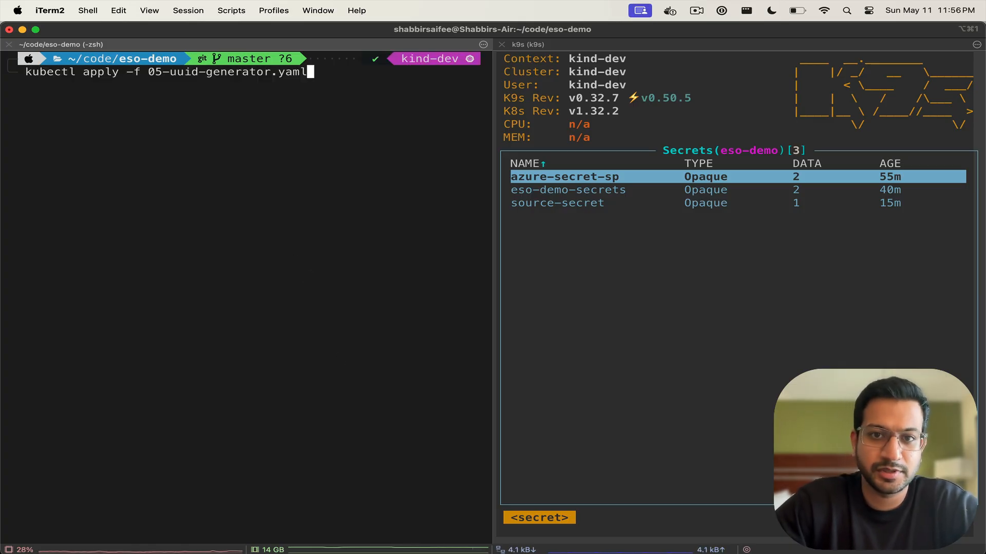
pyautogui.press('Return')
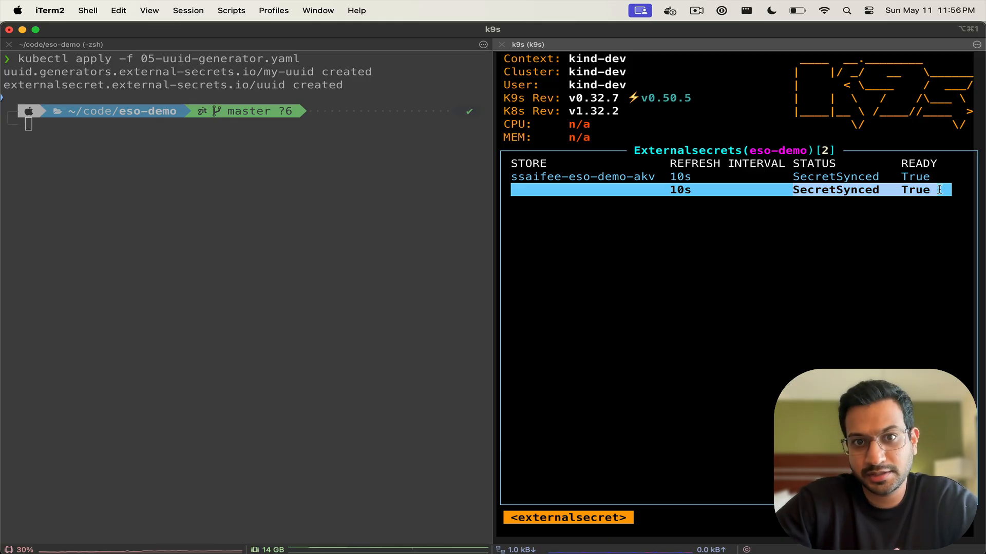
pyautogui.moveTo(905, 211)
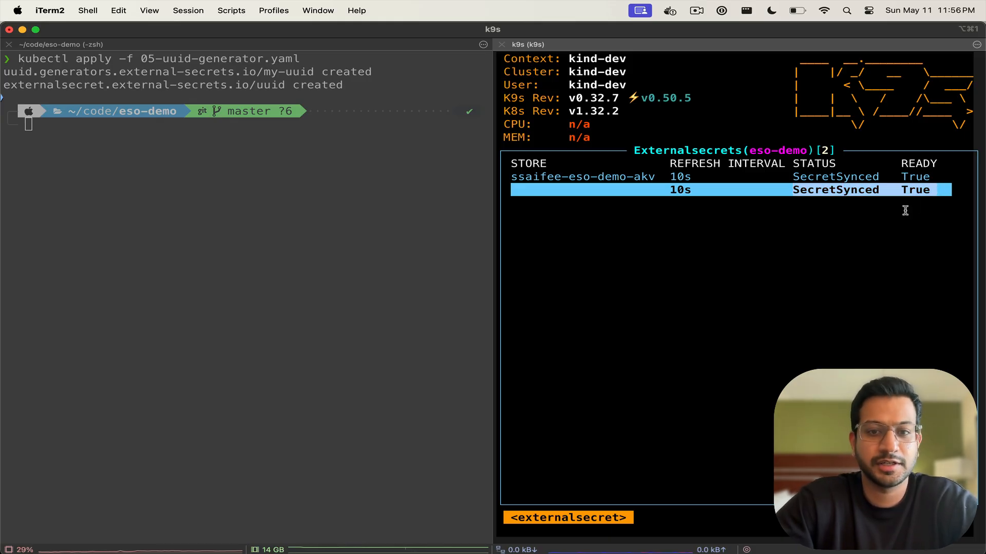
# Switch k9s to secrets and decode uuid-secret to watch its uuid value regenerate
pyautogui.write('secret')
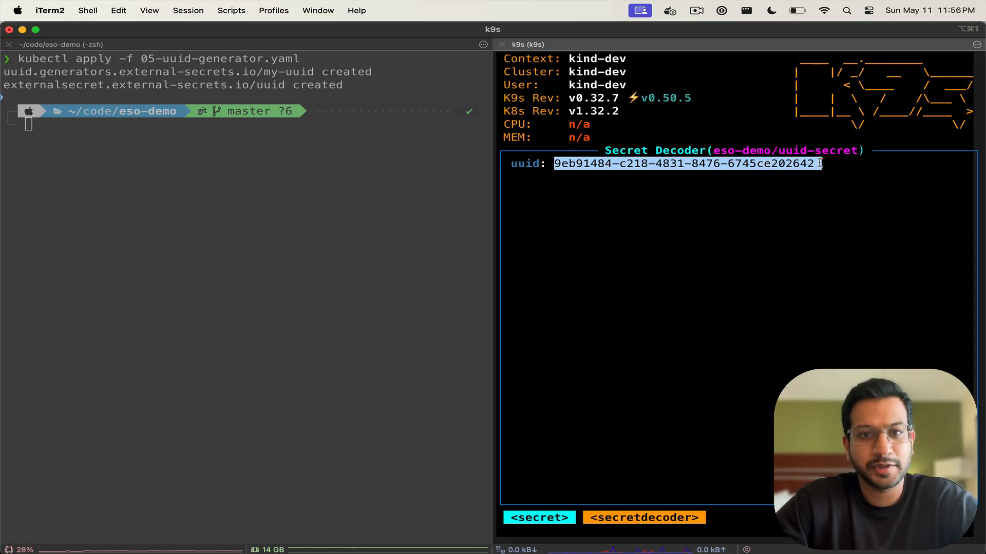
pyautogui.moveTo(798, 202)
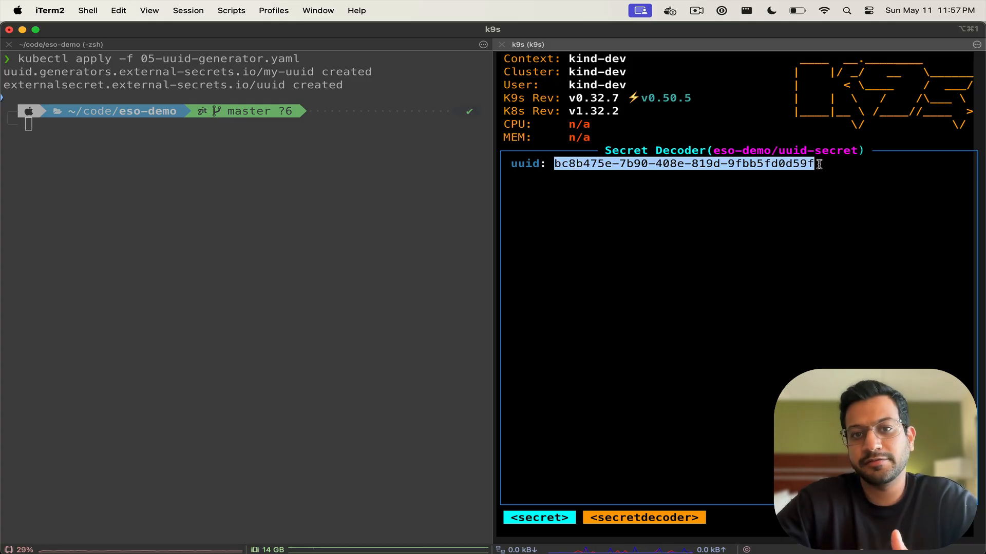
pyautogui.moveTo(729, 218)
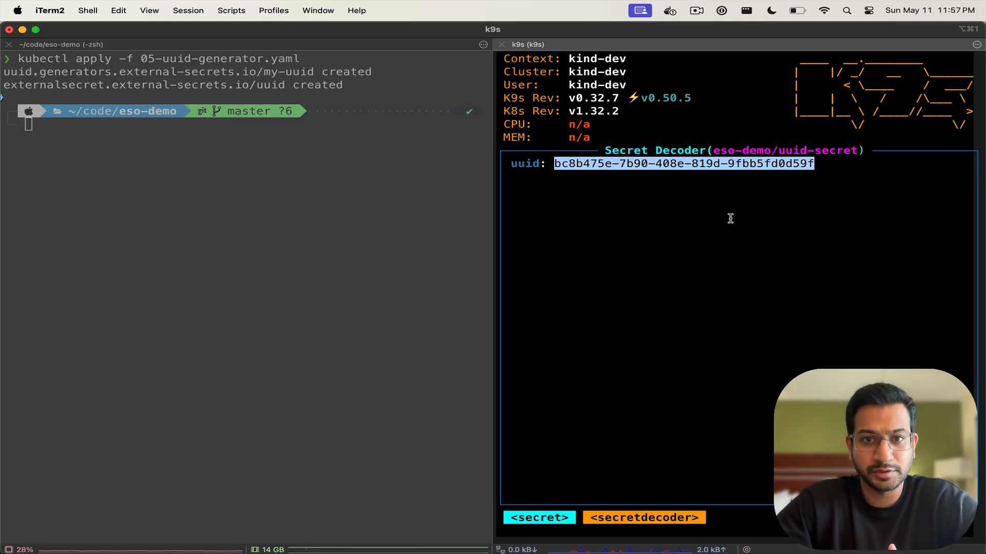